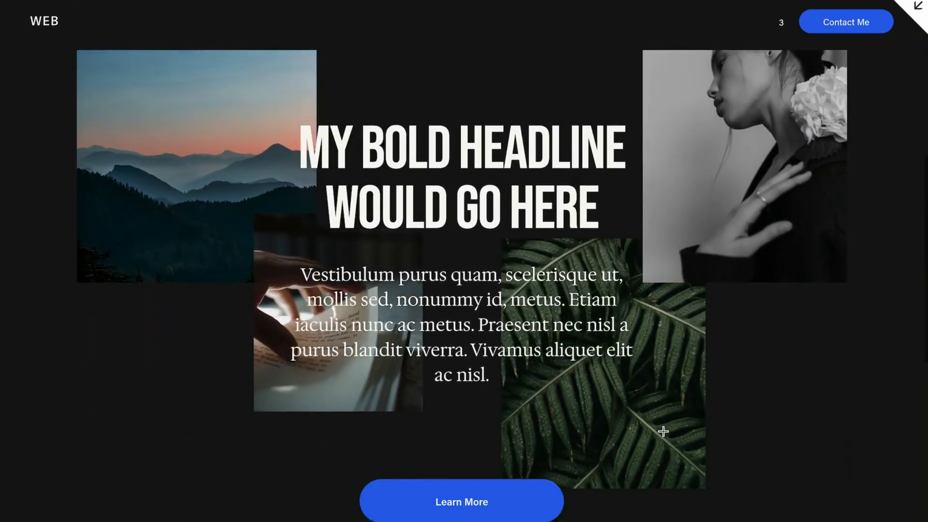
Scroll down from the preview to the blank page named "2" in the editor
{"action": "scroll", "scroll_direction": "down", "scroll_amount": 3}
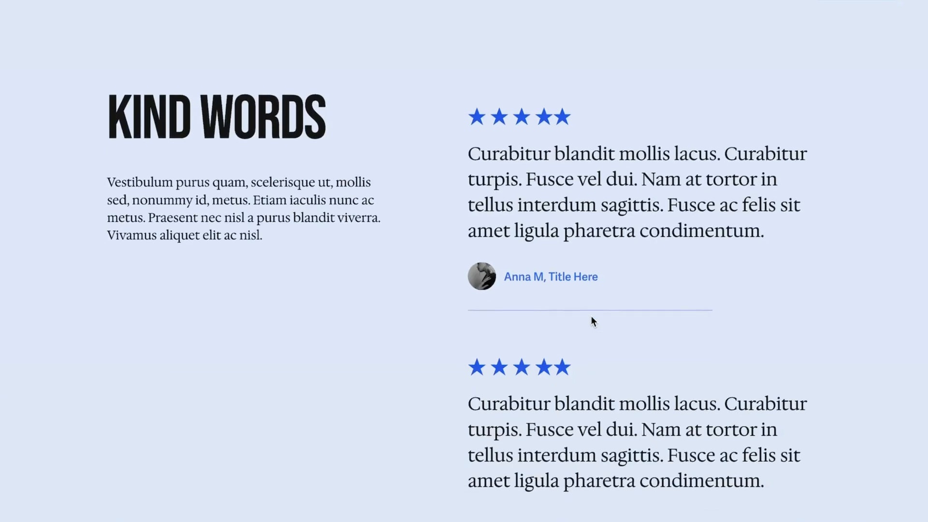
{"action": "scroll", "scroll_direction": "down", "scroll_amount": 3}
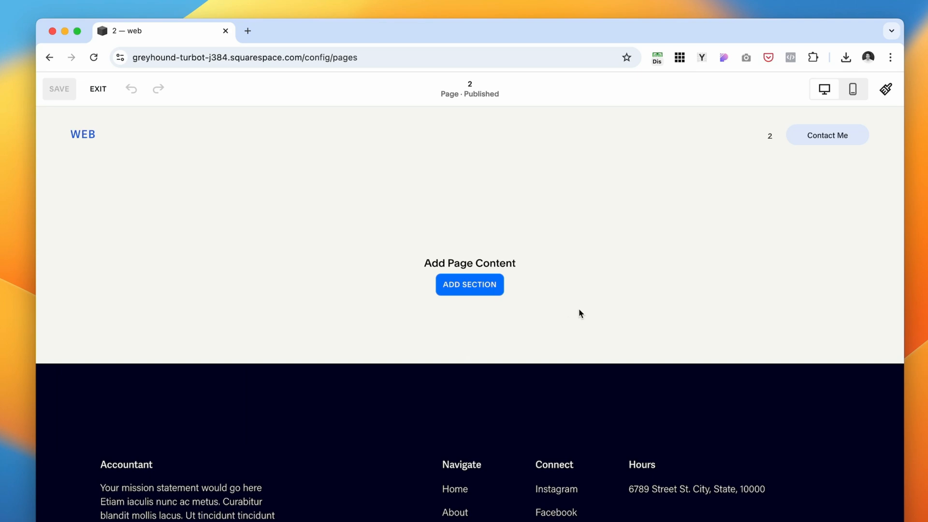
Add a first section using the Headline One layout with a forest aerial image beside it
{"action": "left_click", "coordinate": [469, 284]}
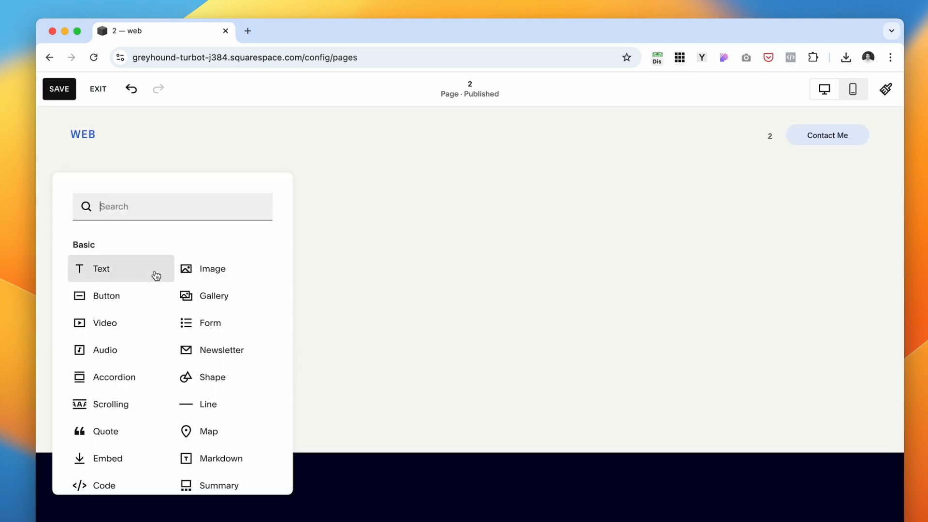
{"action": "left_click", "coordinate": [101, 269]}
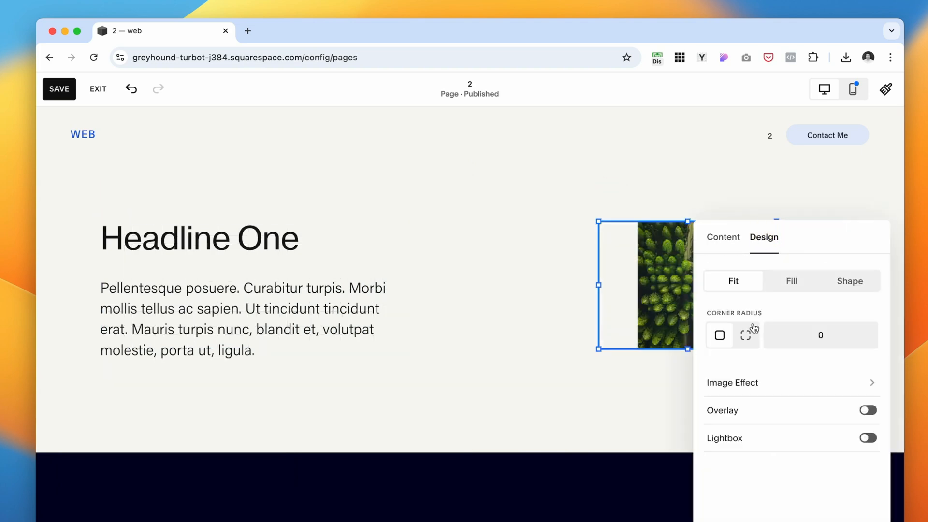
{"action": "left_click", "coordinate": [792, 281]}
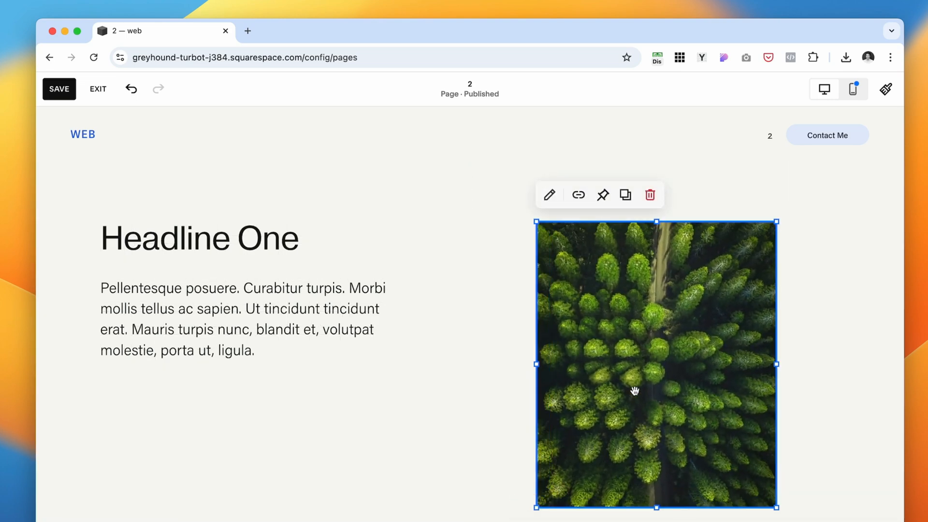
{"action": "scroll", "scroll_direction": "down", "scroll_amount": 3}
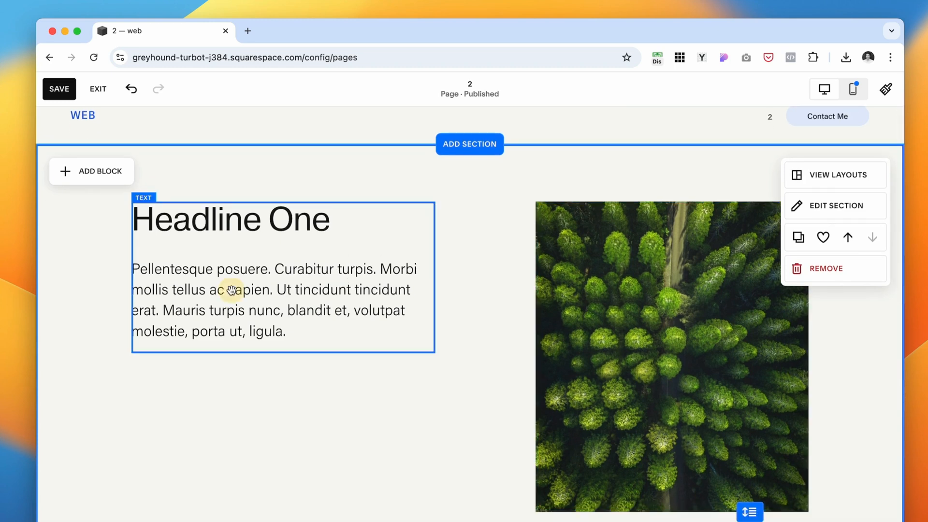
Turn on an off-white background for the Headline One text block
{"action": "left_click", "coordinate": [231, 290]}
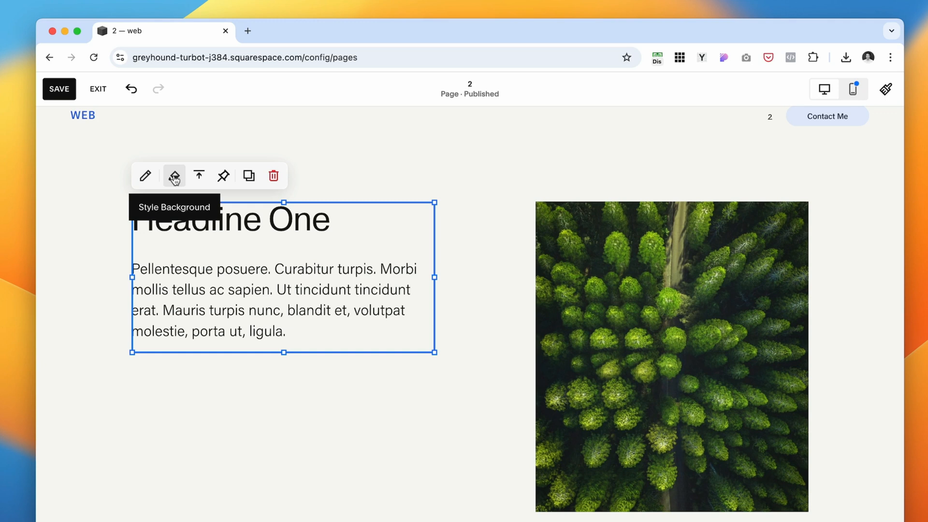
{"action": "left_click", "coordinate": [174, 176]}
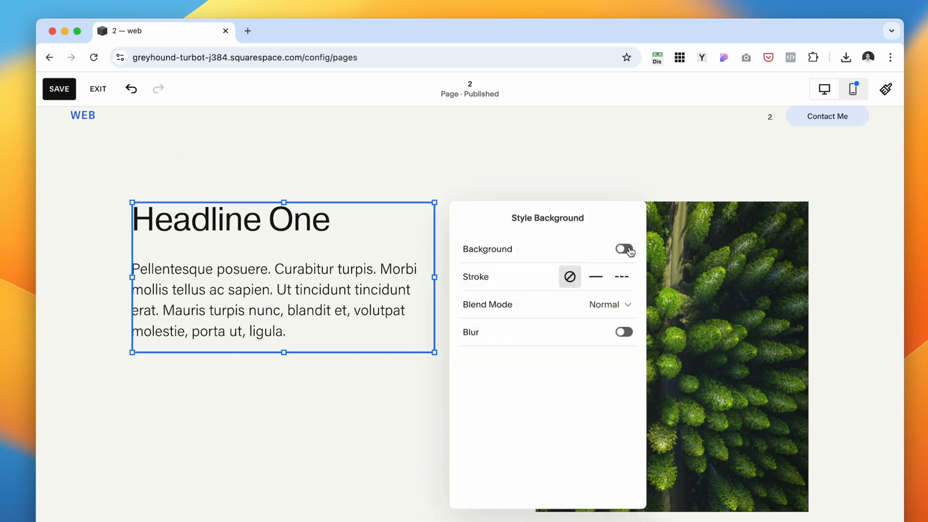
{"action": "left_click", "coordinate": [624, 248]}
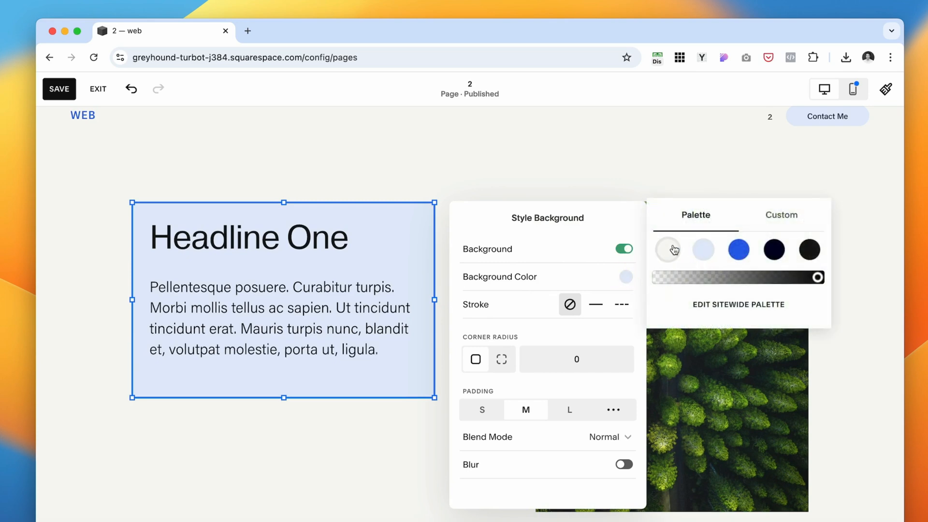
{"action": "mouse_move", "coordinate": [672, 252]}
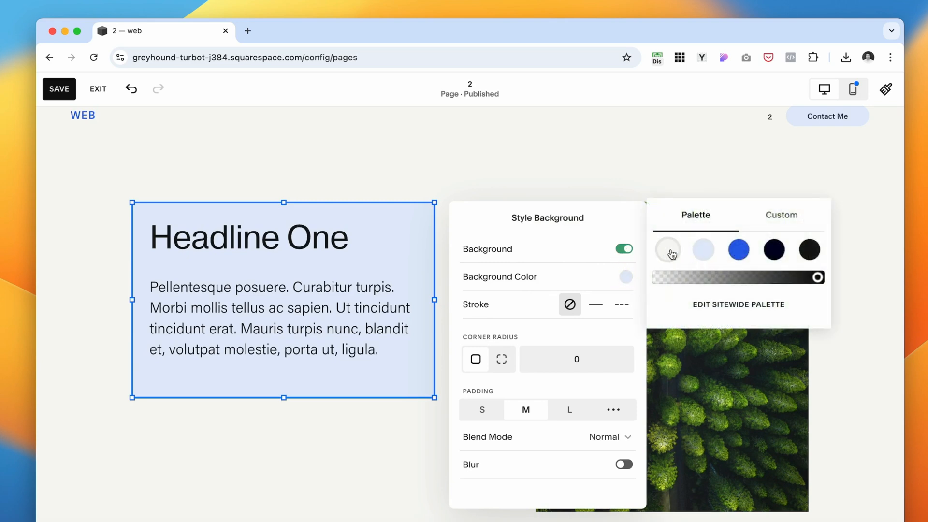
{"action": "left_click", "coordinate": [668, 250]}
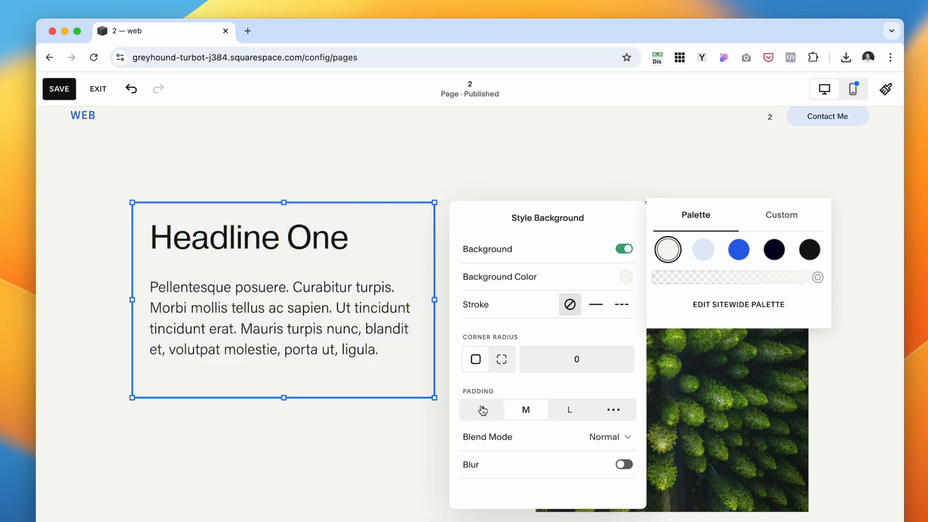
Reduce the block's custom padding to almost nothing on all sides
{"action": "left_click", "coordinate": [482, 410]}
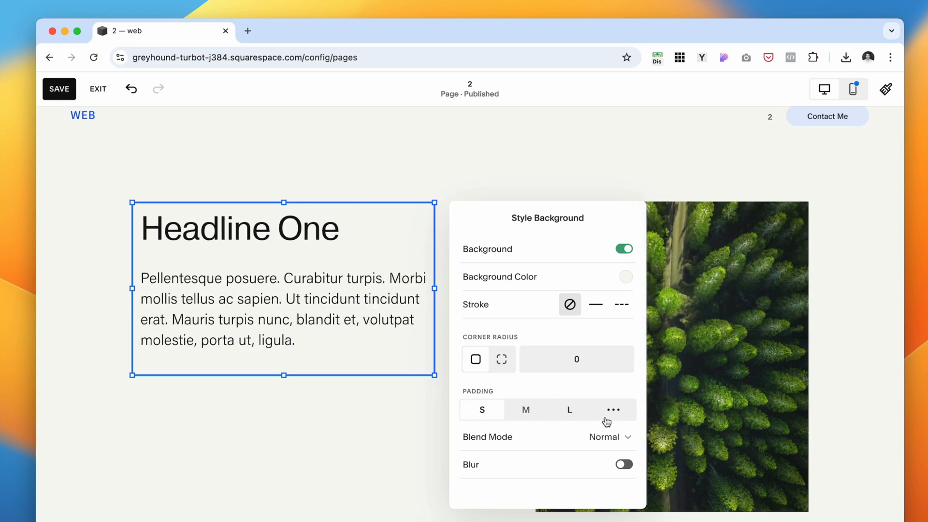
{"action": "left_click", "coordinate": [612, 410]}
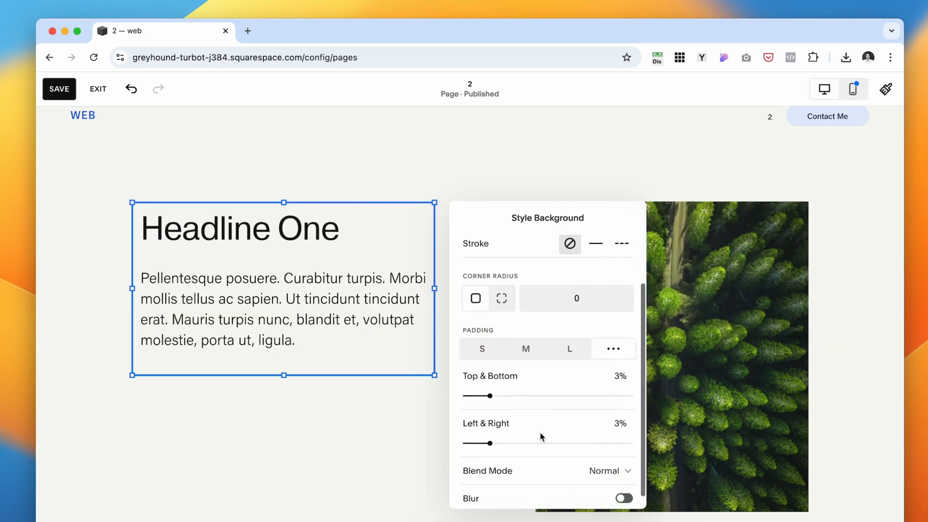
{"action": "left_click_drag", "start_coordinate": [496, 395], "coordinate": [465, 391]}
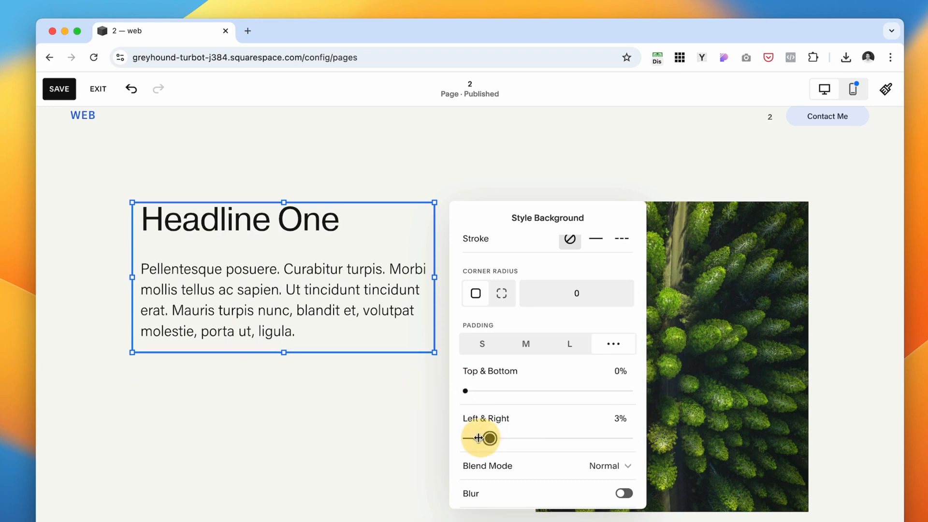
{"action": "left_click_drag", "start_coordinate": [483, 438], "coordinate": [467, 438]}
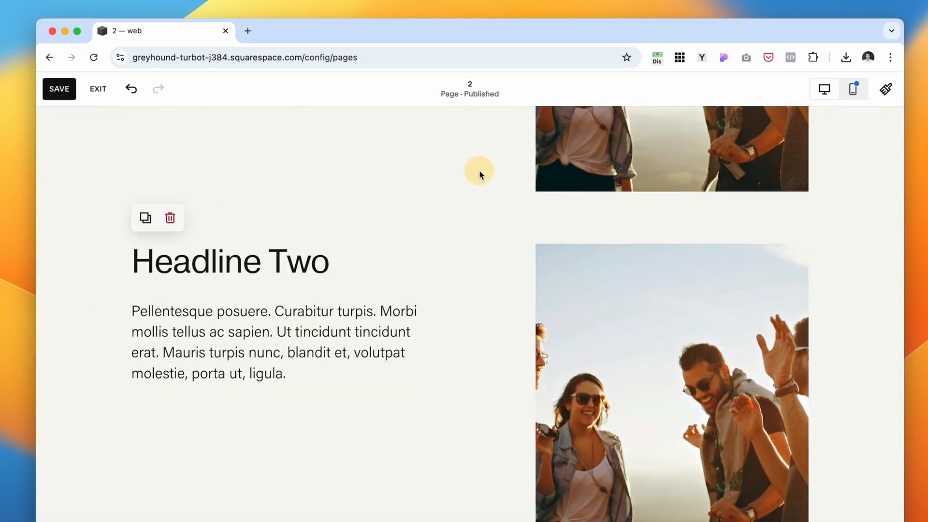
Replace the section photo with a smiling woman and rename the headline to Headline Three
{"action": "left_click", "coordinate": [671, 382]}
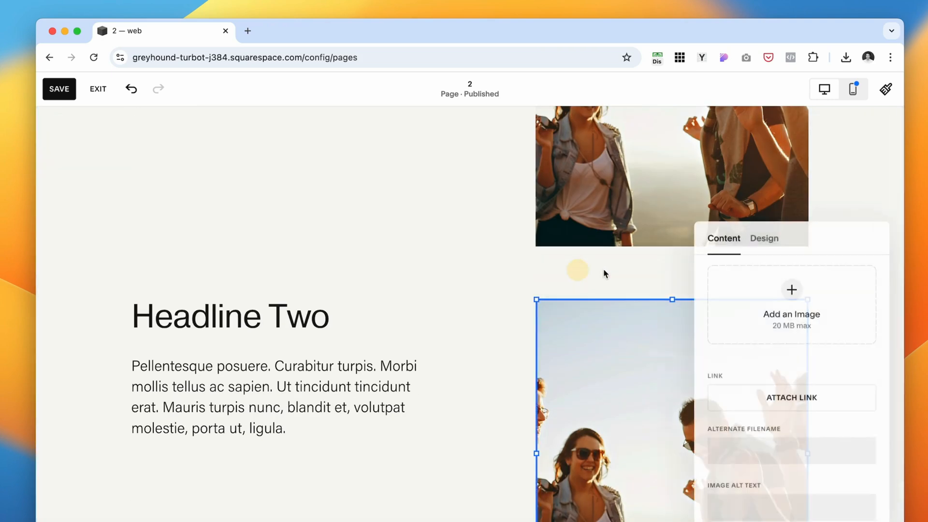
{"action": "left_click", "coordinate": [792, 290]}
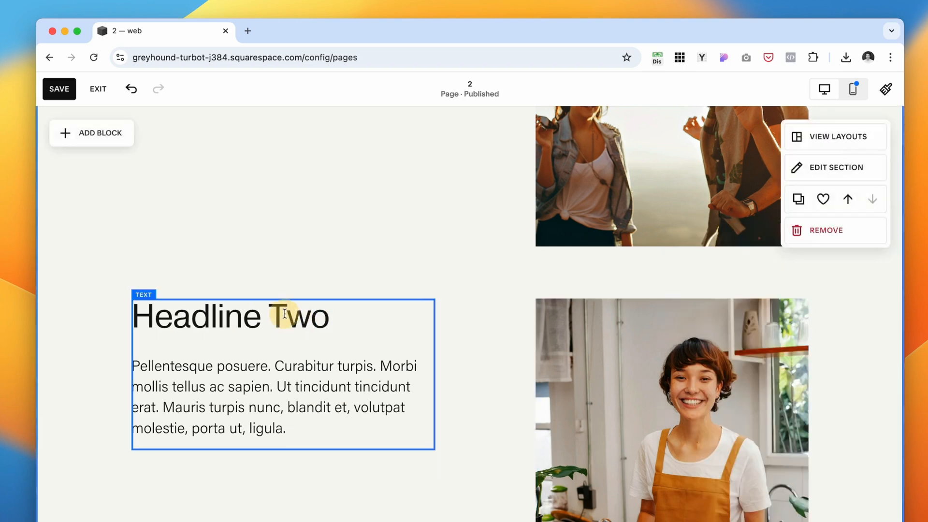
{"action": "type", "text": "Three"}
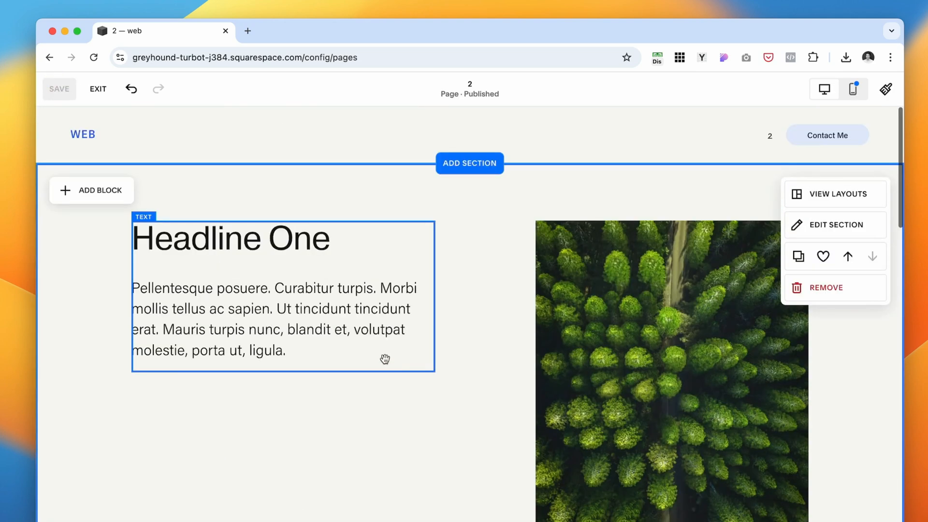
Pin the Headline One block, forest photo and Headline Two block to the top, adjusting offset
{"action": "scroll", "scroll_direction": "down", "scroll_amount": 3}
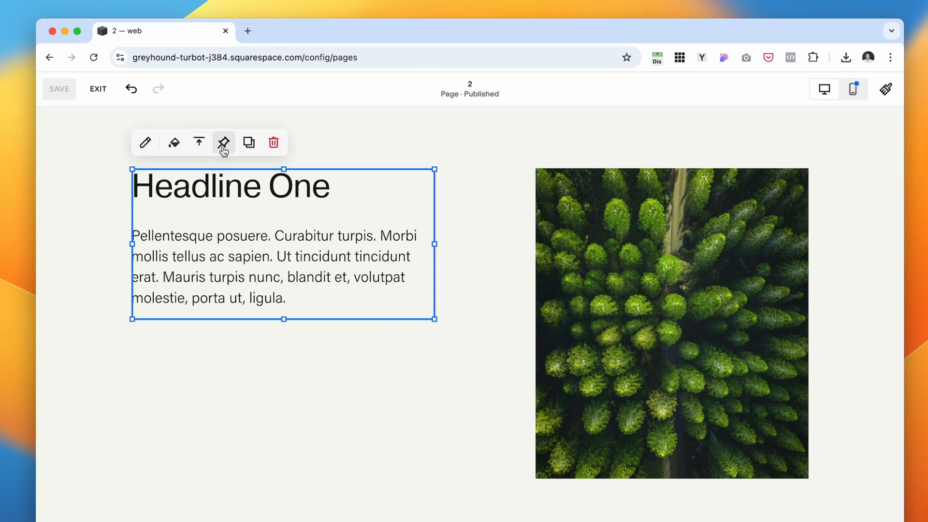
{"action": "left_click", "coordinate": [224, 143]}
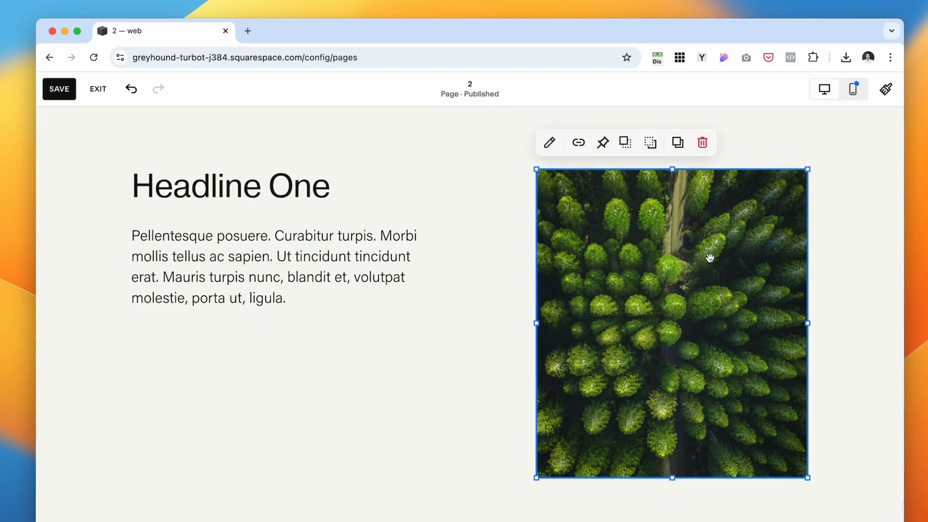
{"action": "left_click", "coordinate": [603, 142]}
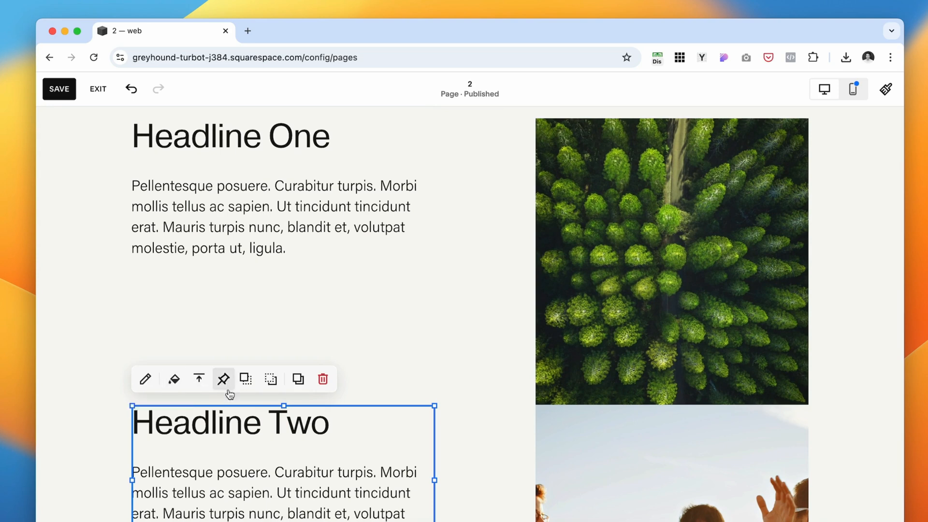
{"action": "left_click", "coordinate": [223, 379]}
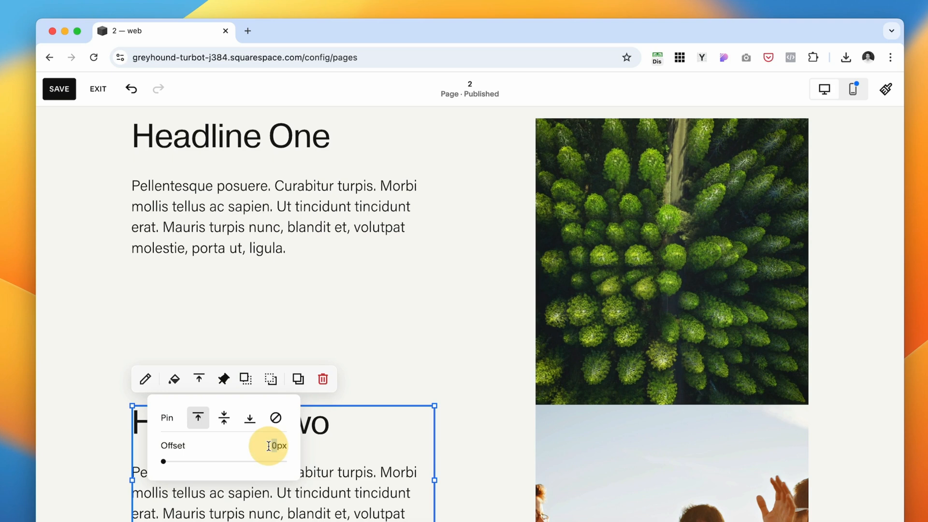
{"action": "left_click_drag", "start_coordinate": [162, 461], "coordinate": [206, 461]}
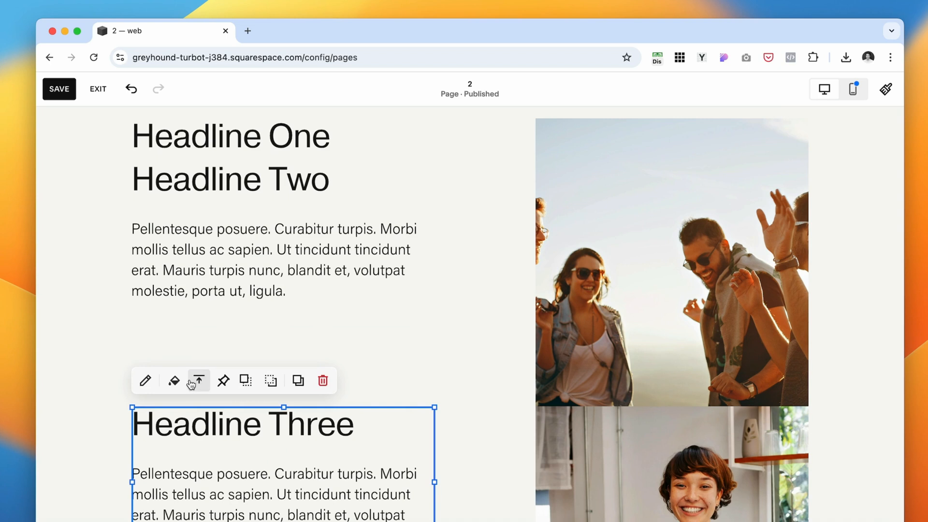
Pin the Headline Three block and the smiling woman photo to the top with an offset
{"action": "left_click", "coordinate": [199, 380]}
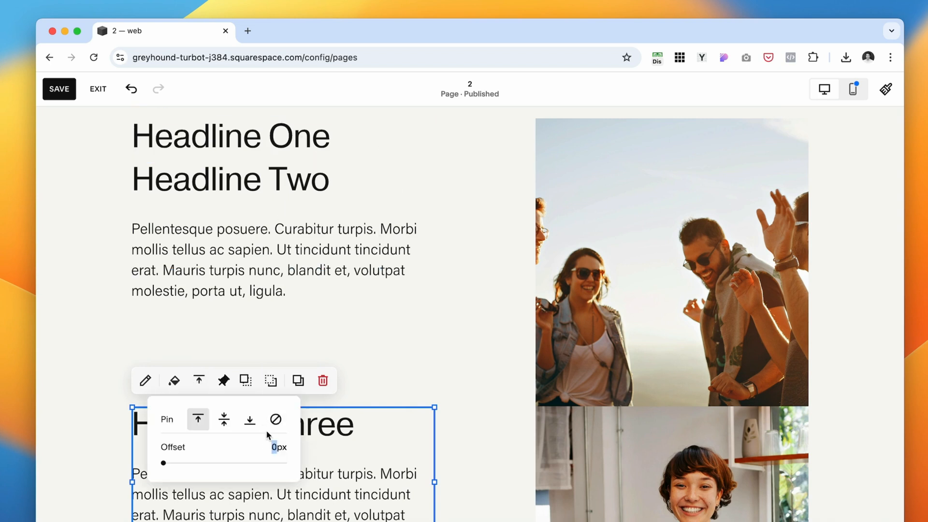
{"action": "left_click_drag", "start_coordinate": [163, 463], "coordinate": [172, 463]}
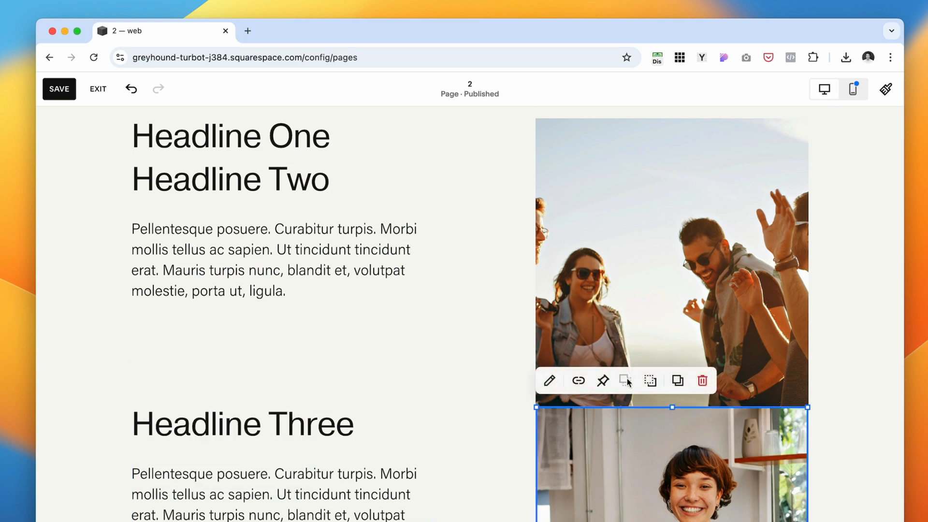
{"action": "left_click", "coordinate": [602, 381]}
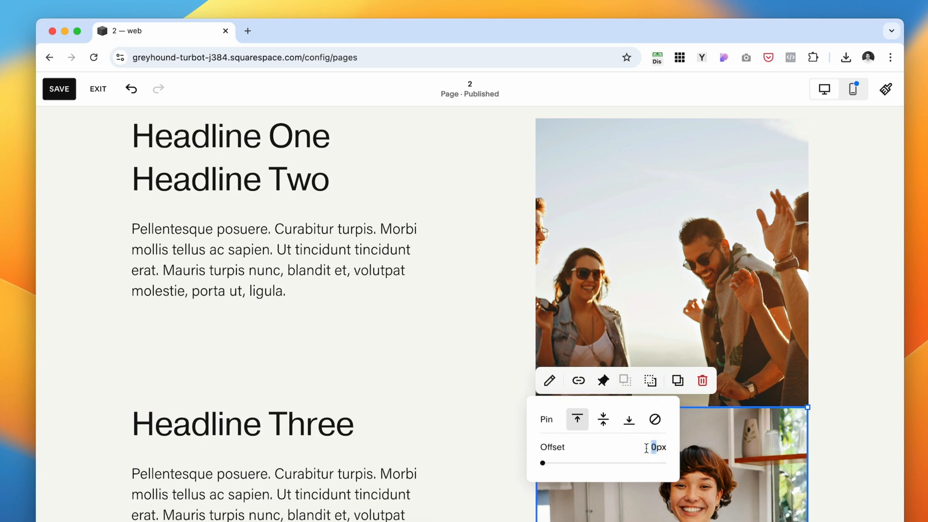
{"action": "left_click", "coordinate": [59, 89]}
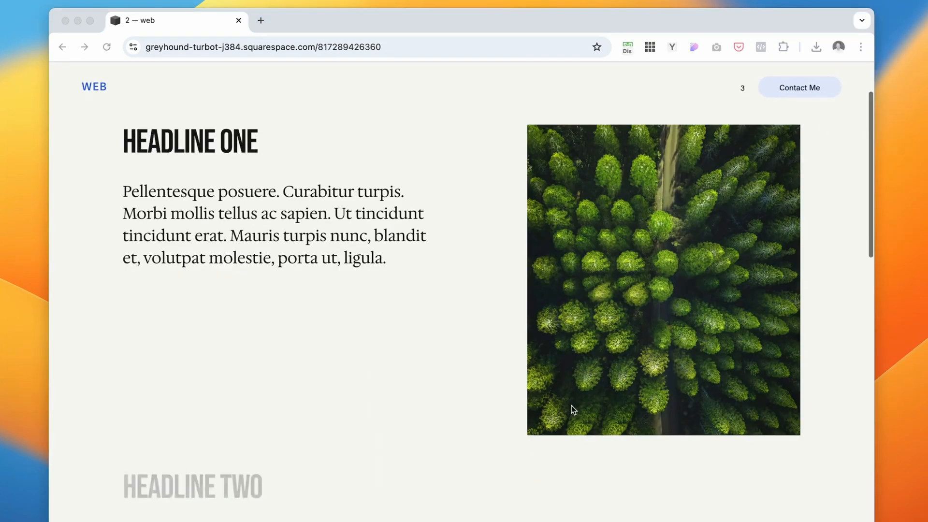
Scroll the live page to watch the pinned headlines and photos stack
{"action": "scroll", "scroll_direction": "down", "scroll_amount": 3}
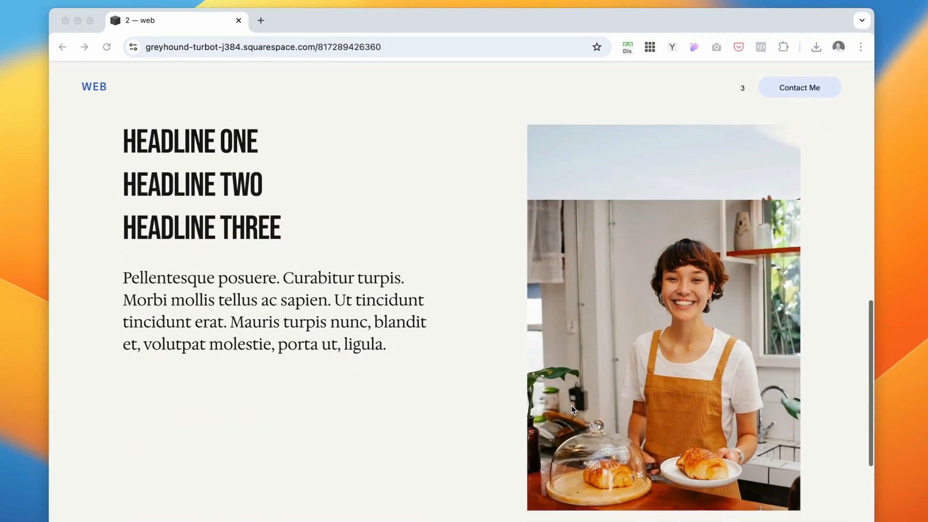
{"action": "scroll", "scroll_direction": "down", "scroll_amount": 3}
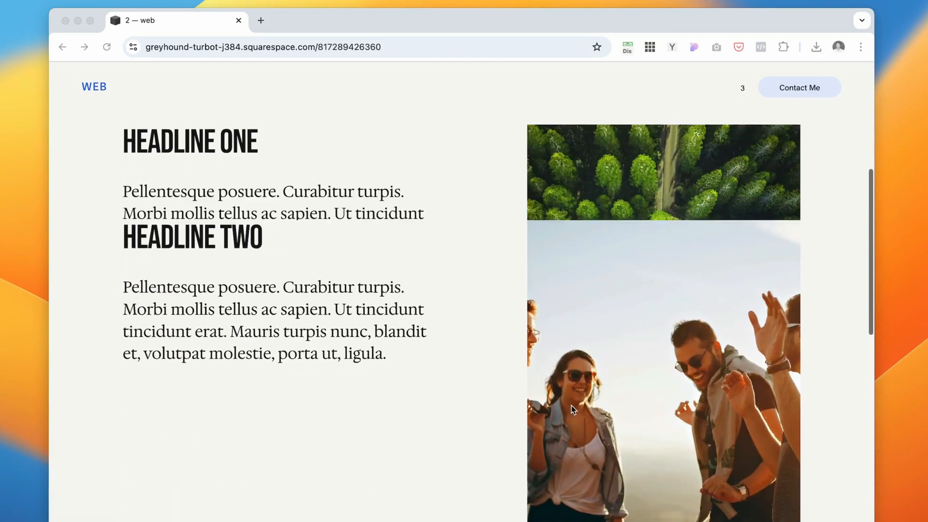
{"action": "scroll", "scroll_direction": "down", "scroll_amount": 3}
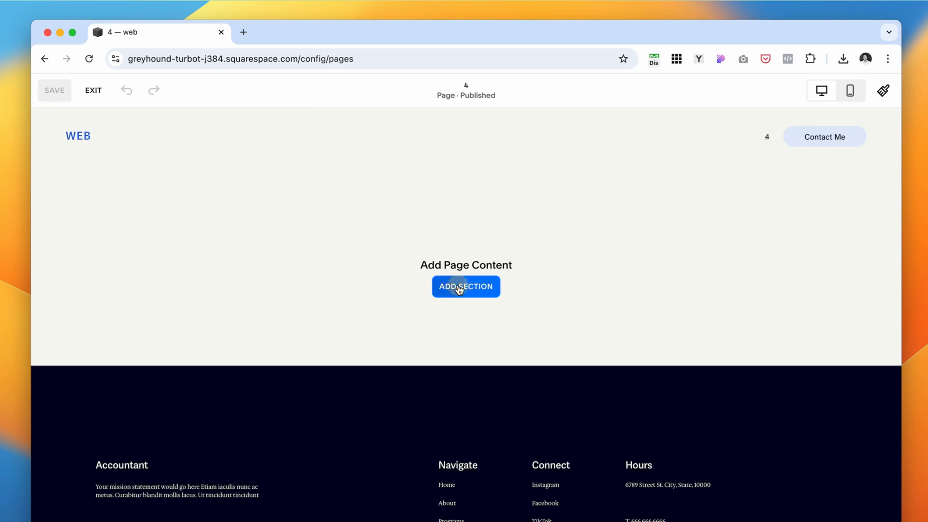
{"action": "mouse_move", "coordinate": [583, 283]}
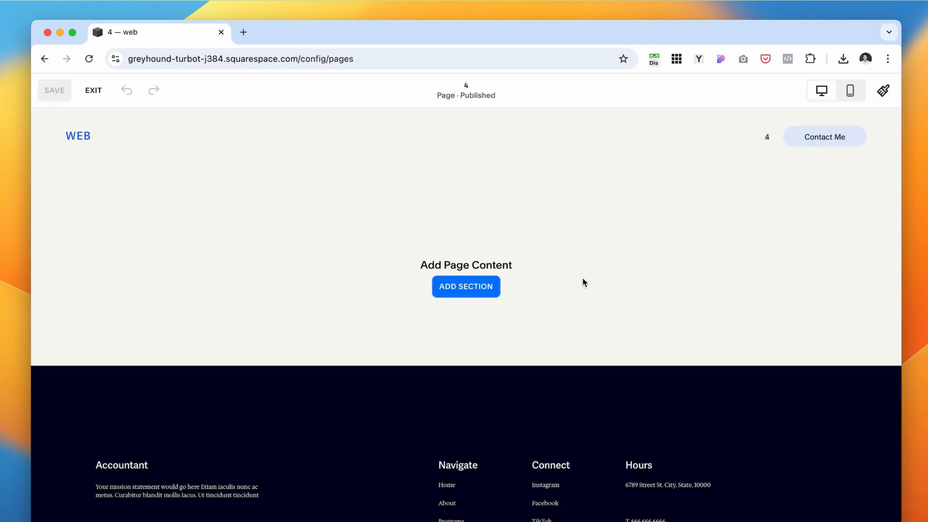
Add a blank section with a dark colour theme and a headline text block
{"action": "left_click", "coordinate": [466, 286]}
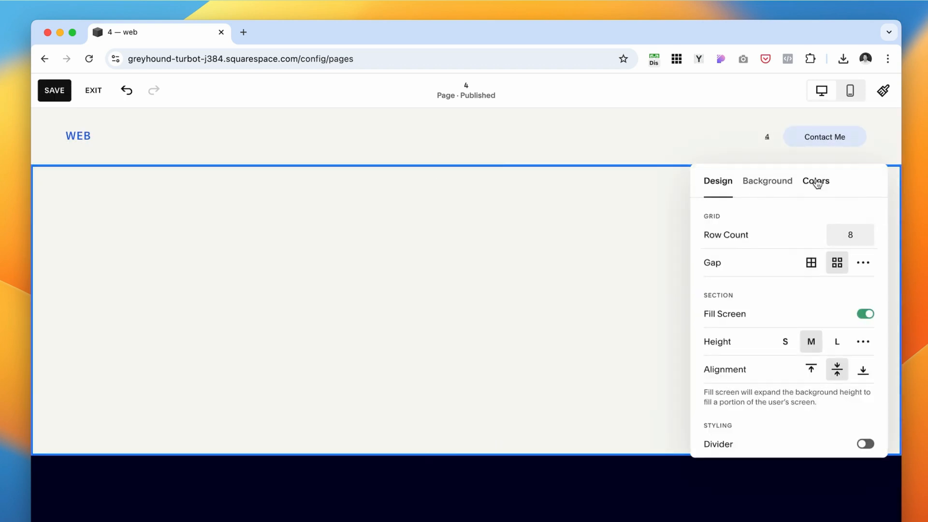
{"action": "left_click", "coordinate": [816, 181]}
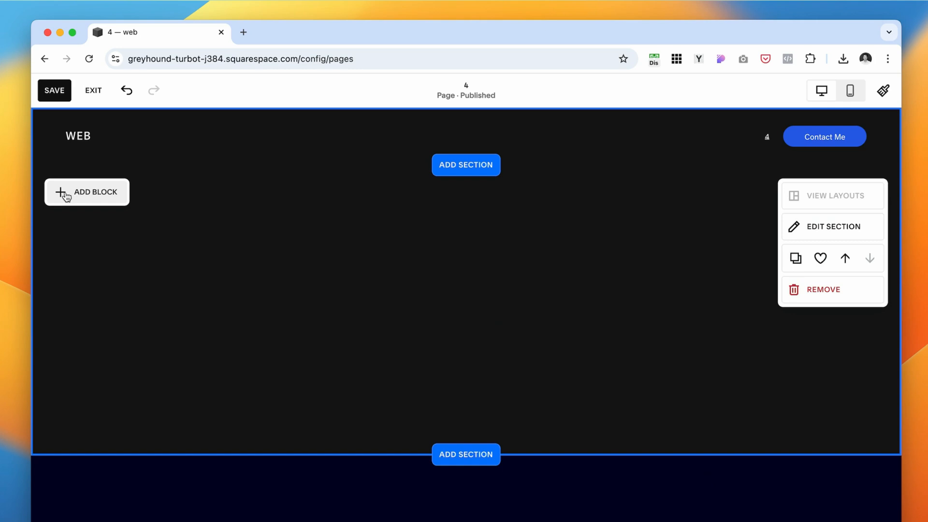
{"action": "left_click", "coordinate": [86, 192]}
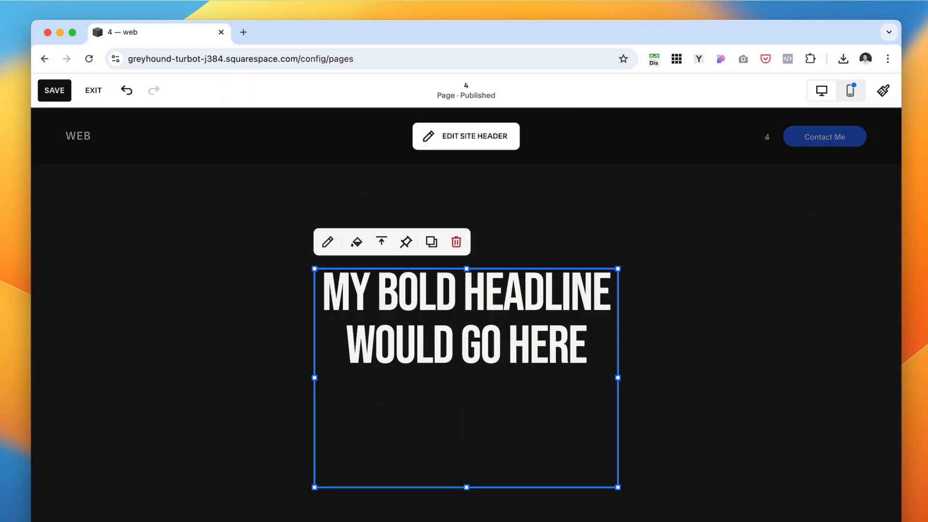
{"action": "left_click", "coordinate": [438, 396]}
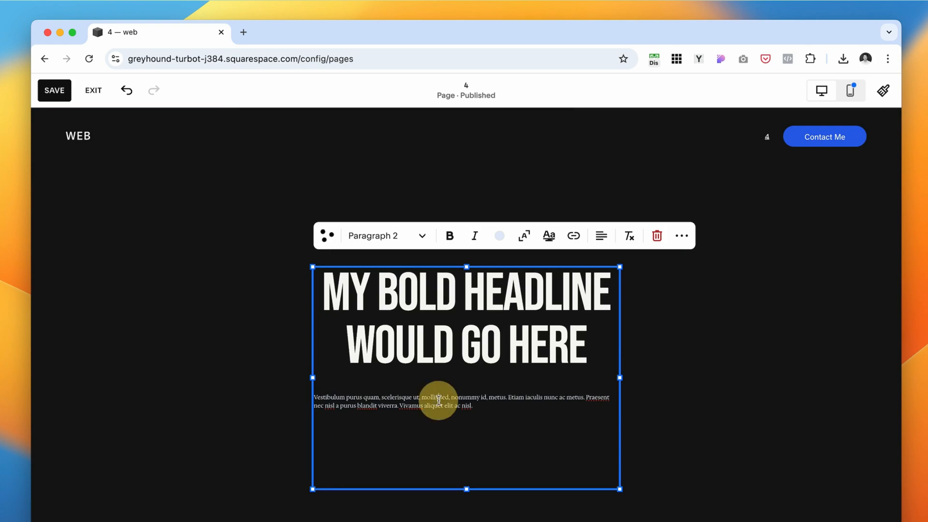
Set the body text to Paragraph 1, centre it, and adjust the section rows
{"action": "left_click", "coordinate": [386, 236]}
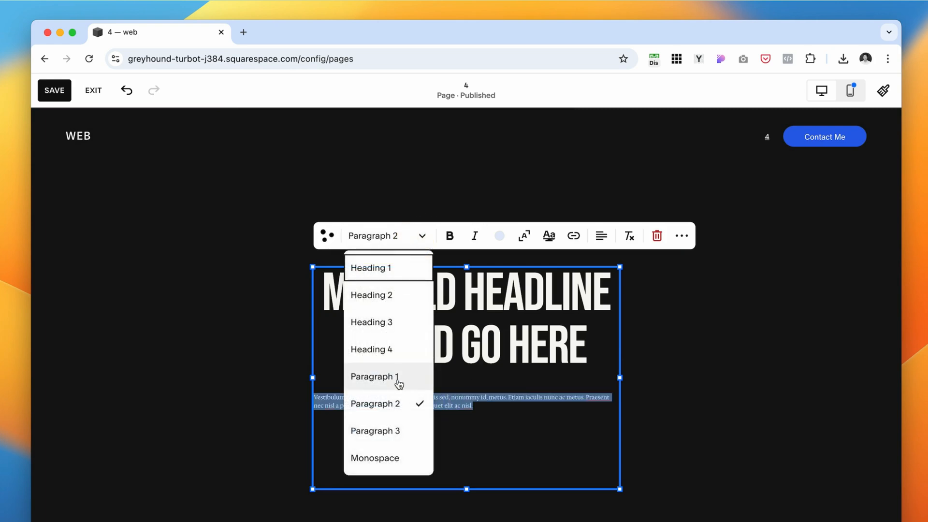
{"action": "left_click", "coordinate": [375, 376]}
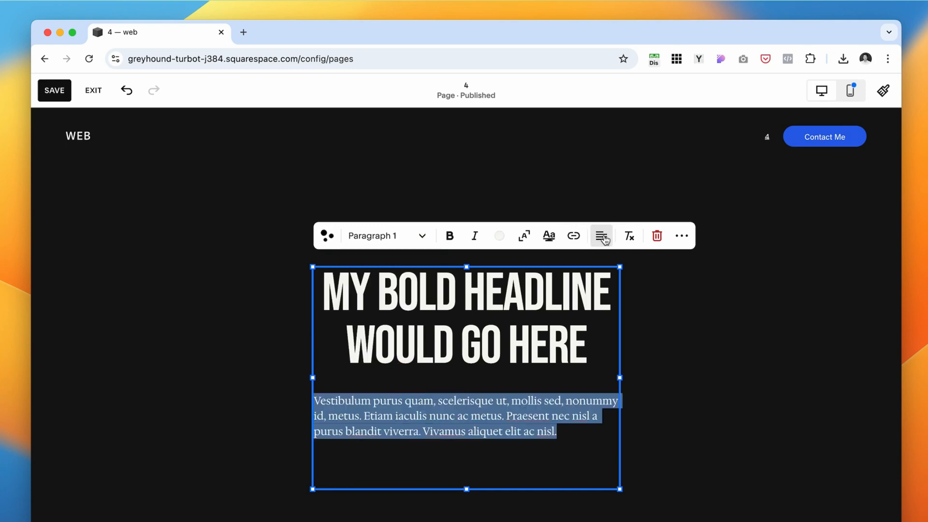
{"action": "left_click", "coordinate": [601, 235]}
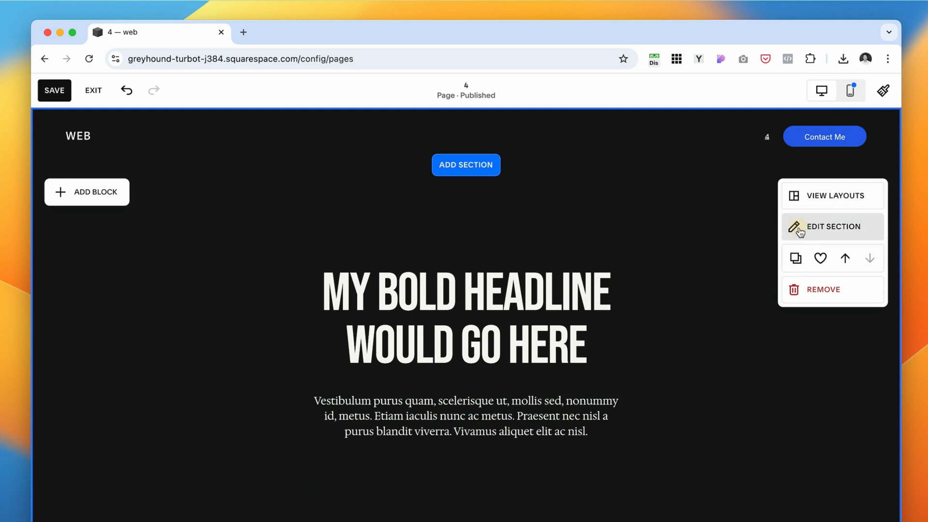
{"action": "left_click", "coordinate": [833, 226]}
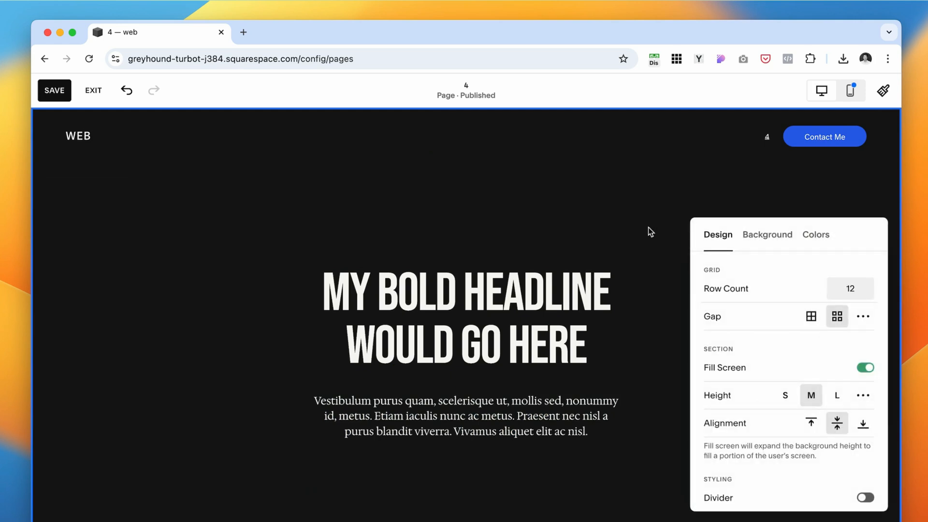
{"action": "mouse_move", "coordinate": [710, 386]}
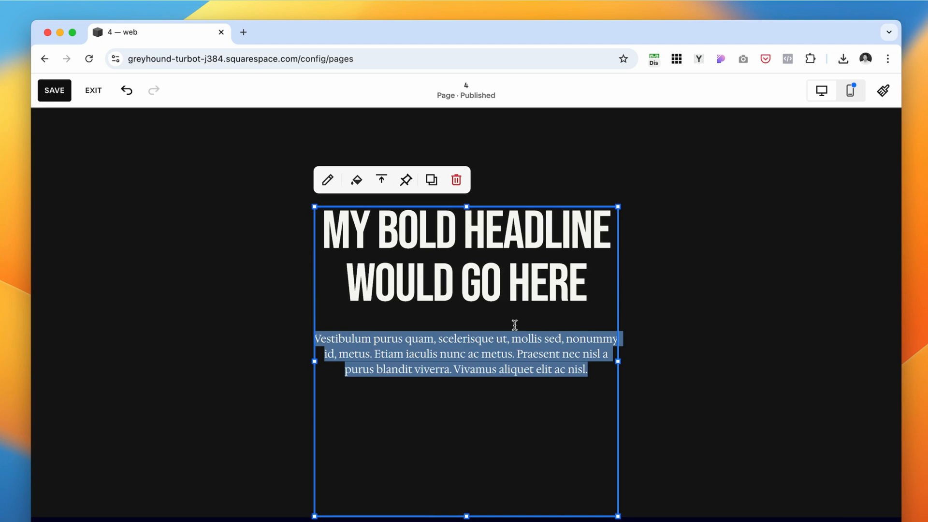
{"action": "mouse_move", "coordinate": [695, 422]}
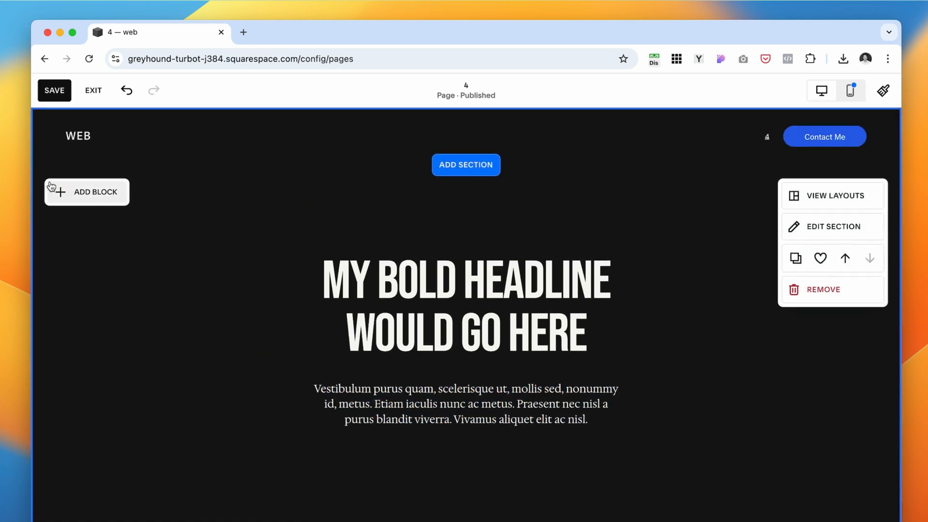
Add an image block with a black-and-white portrait set to fill its frame
{"action": "left_click", "coordinate": [86, 191]}
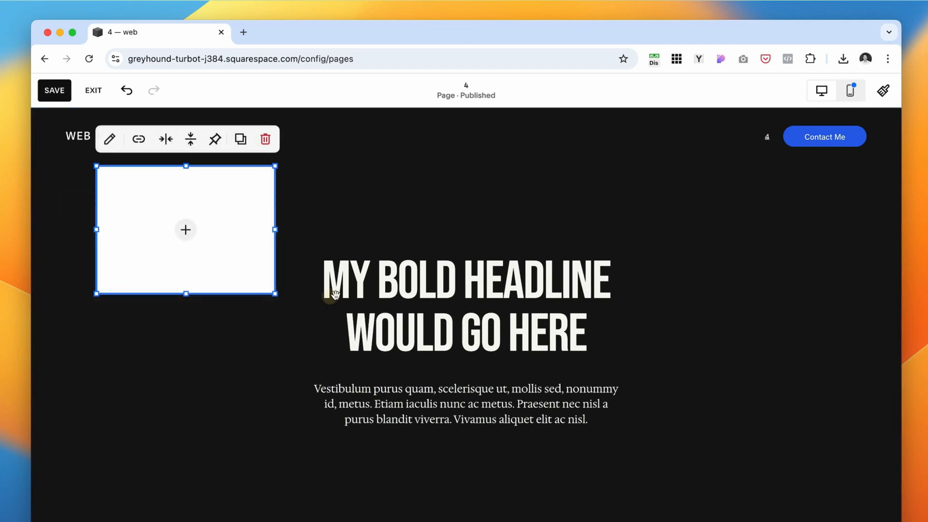
{"action": "left_click", "coordinate": [186, 230]}
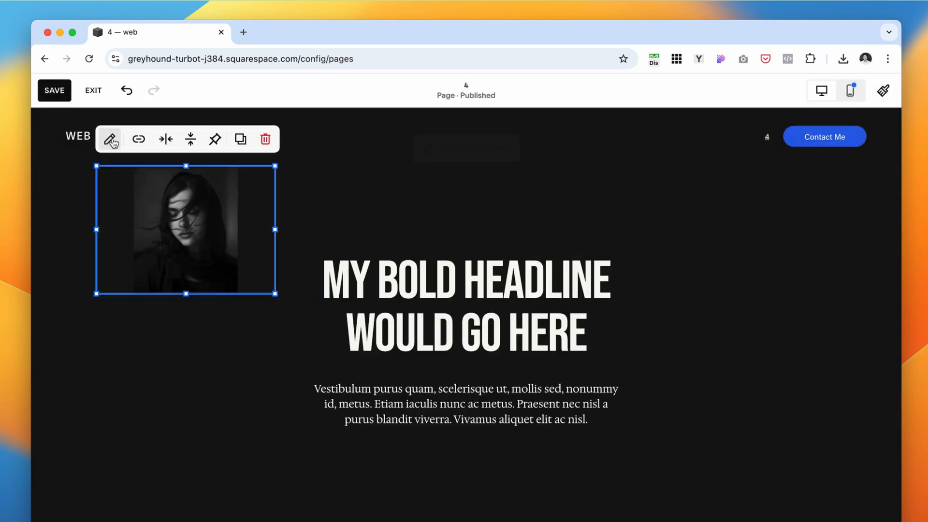
{"action": "left_click", "coordinate": [110, 139]}
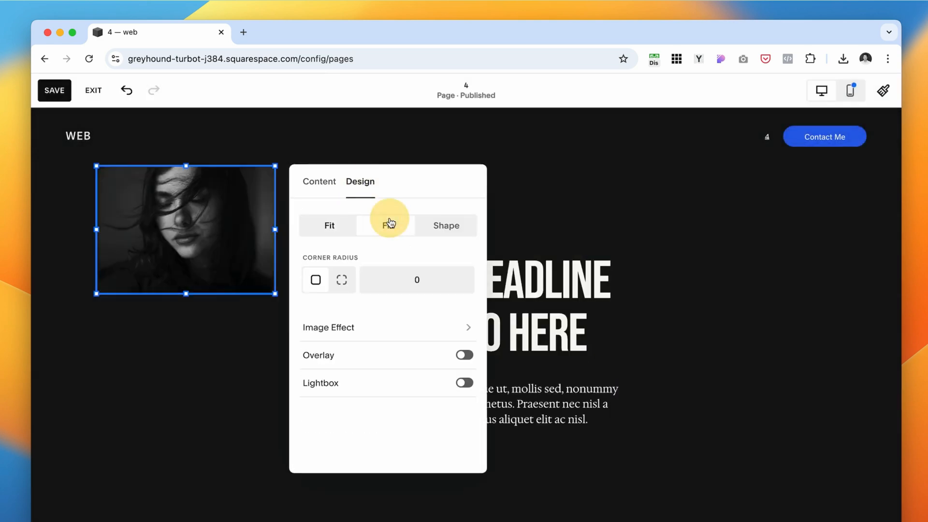
{"action": "left_click", "coordinate": [388, 225]}
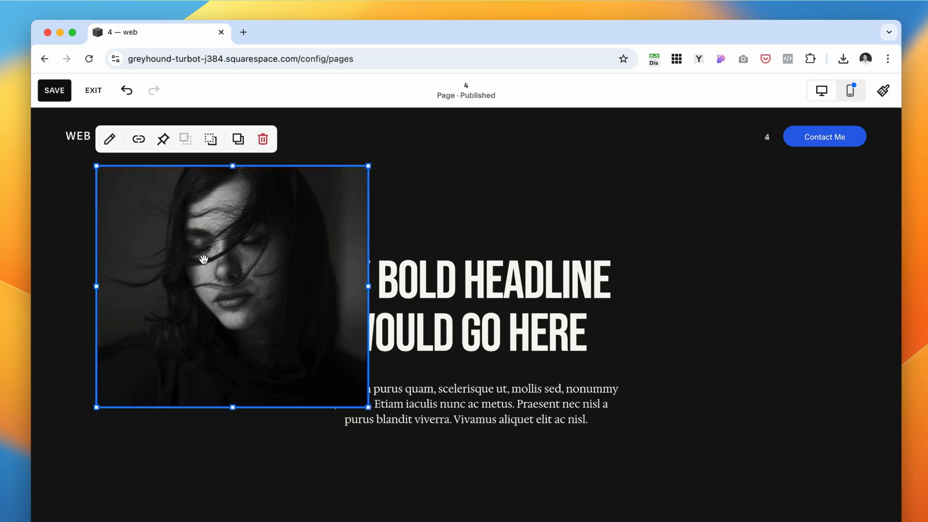
{"action": "mouse_move", "coordinate": [211, 140]}
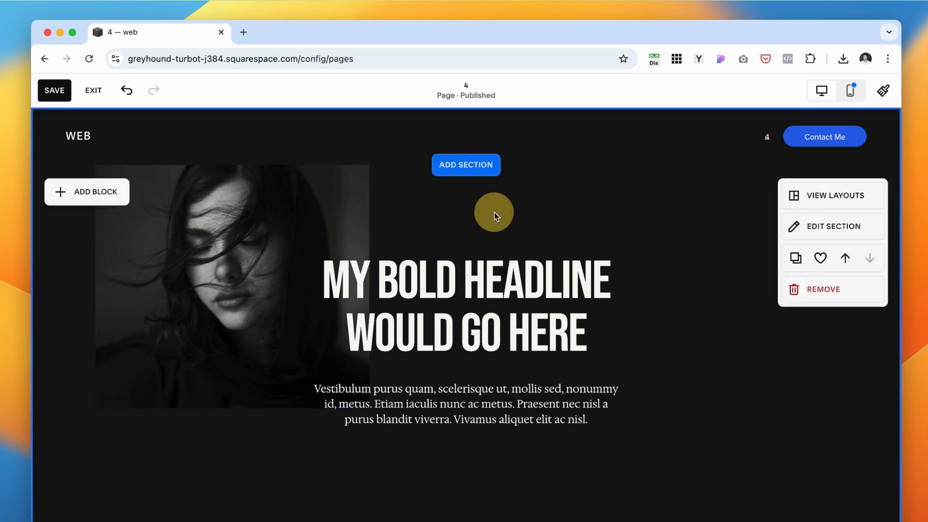
Drag the portrait toward the middle of the section beside the headline
{"action": "left_click", "coordinate": [467, 282]}
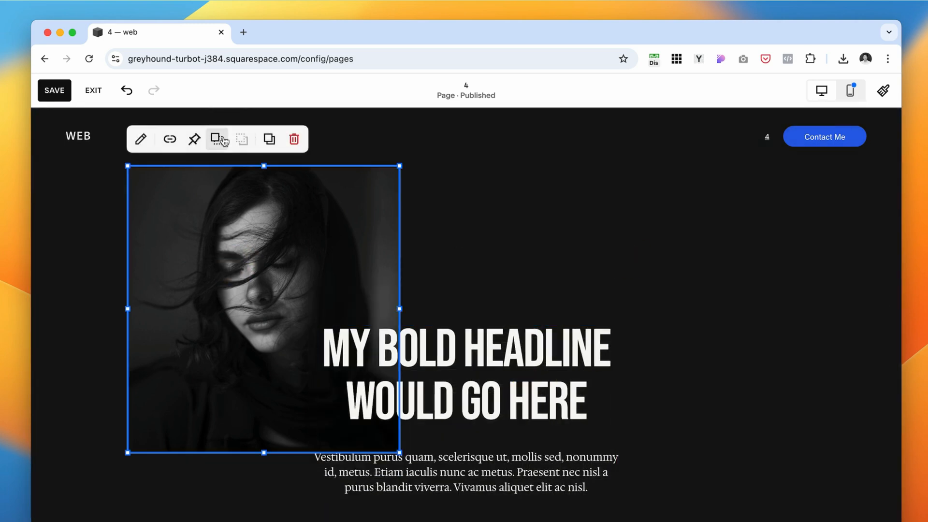
{"action": "left_click_drag", "start_coordinate": [262, 308], "coordinate": [418, 271]}
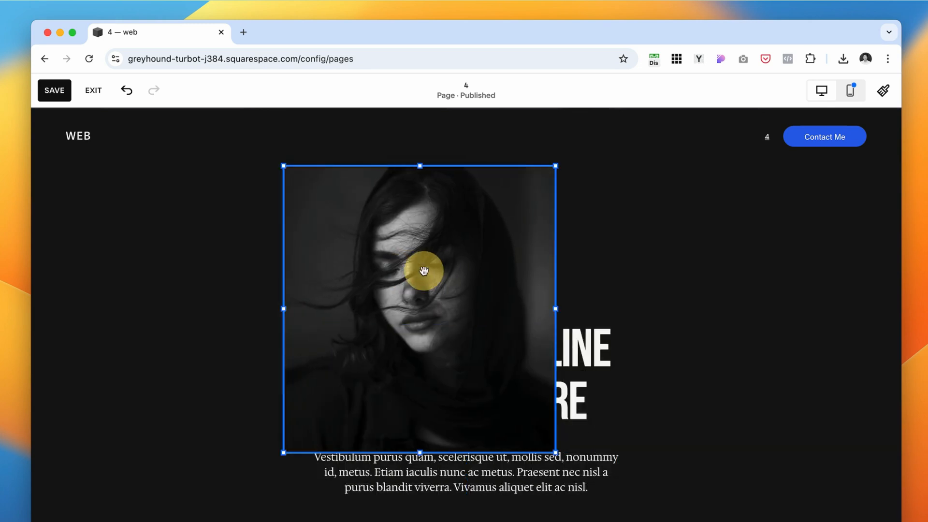
{"action": "left_click", "coordinate": [419, 271]}
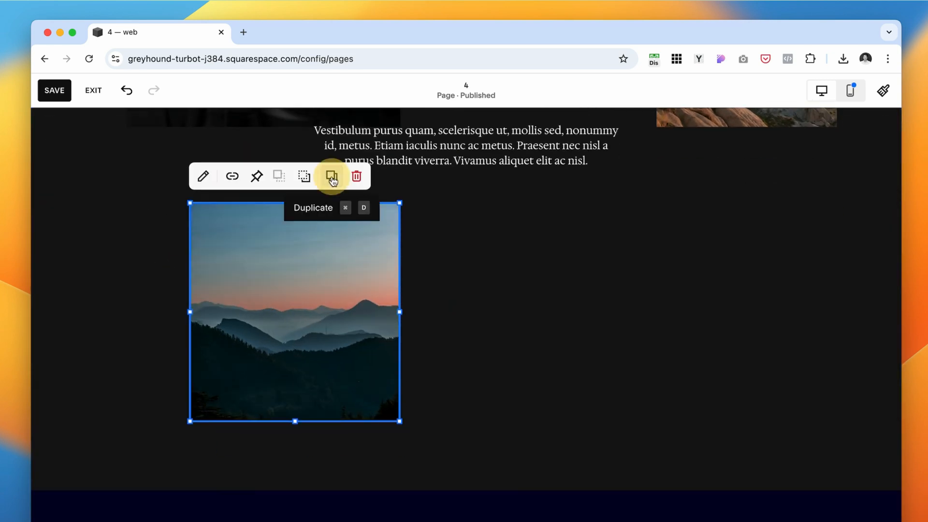
Replace the overlapping mountain image with the woman portrait from the site library
{"action": "left_click", "coordinate": [332, 176]}
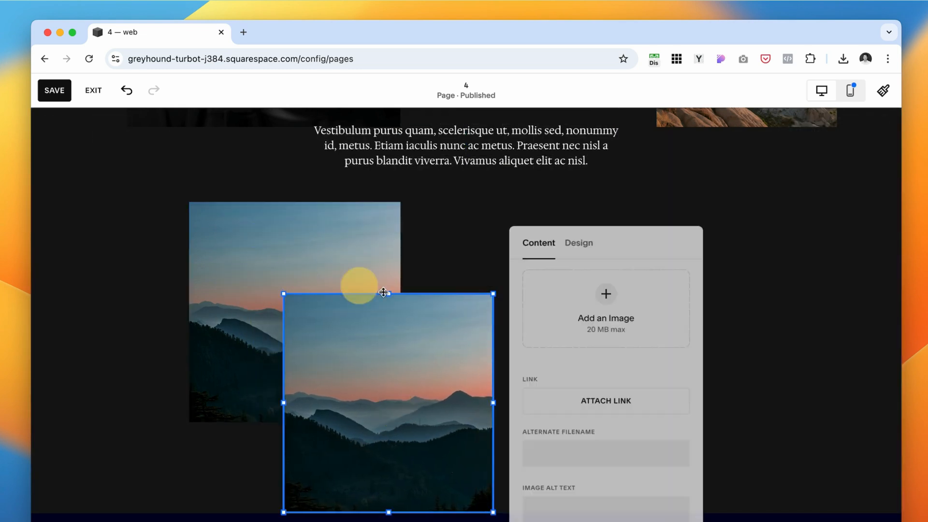
{"action": "left_click", "coordinate": [605, 293]}
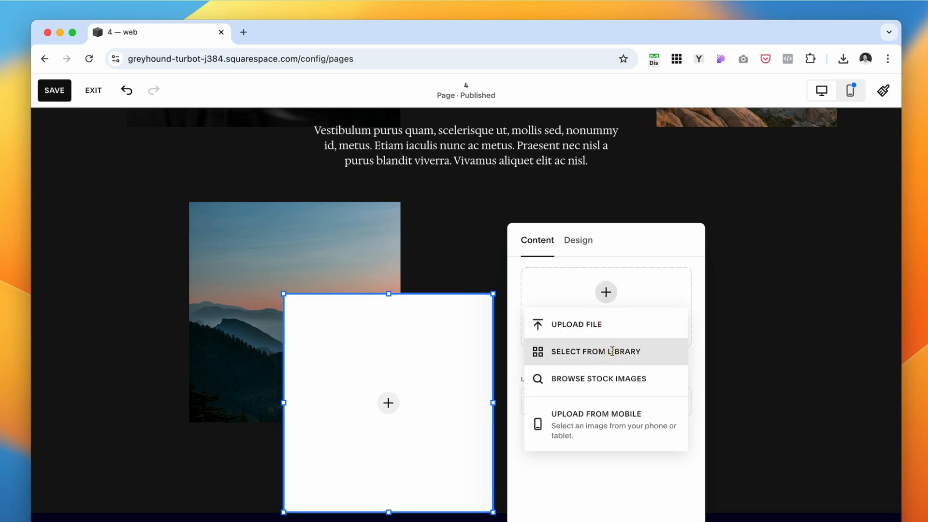
{"action": "left_click", "coordinate": [597, 351]}
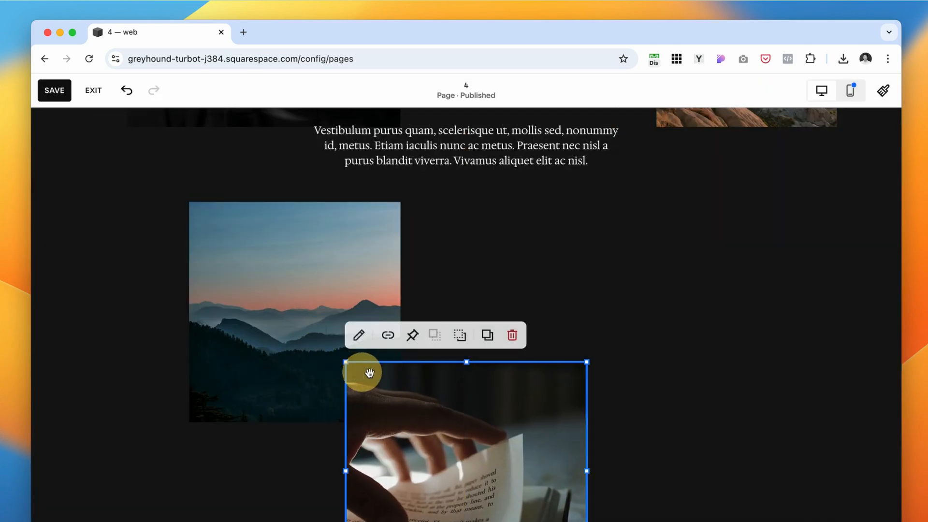
{"action": "scroll", "scroll_direction": "down", "scroll_amount": 3}
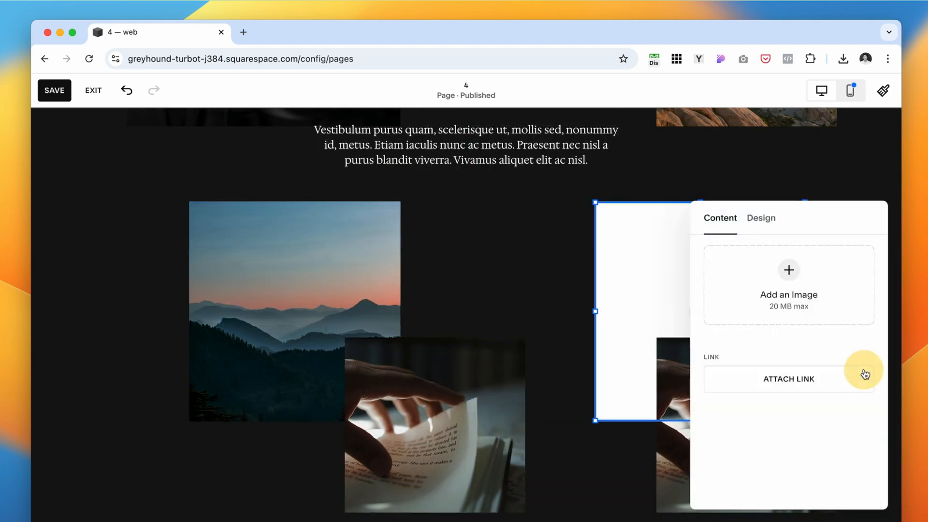
{"action": "left_click", "coordinate": [788, 284]}
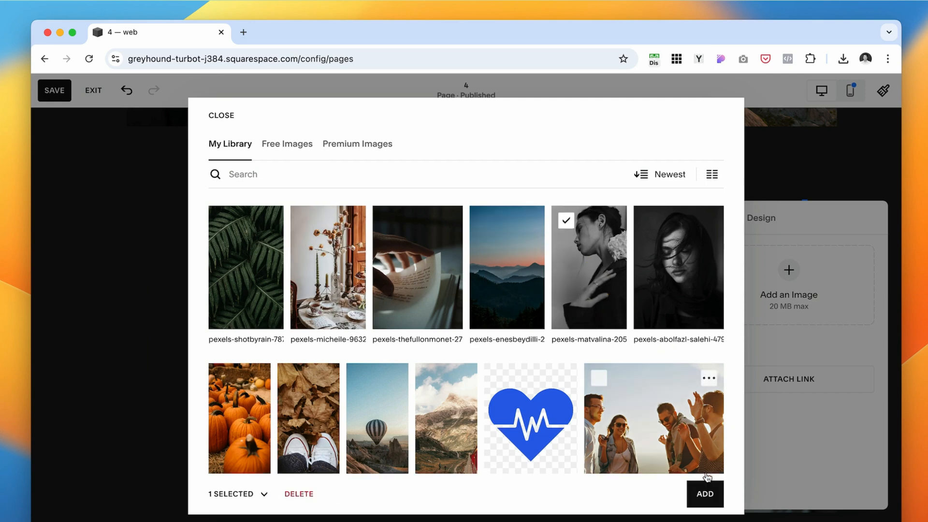
{"action": "left_click", "coordinate": [704, 495]}
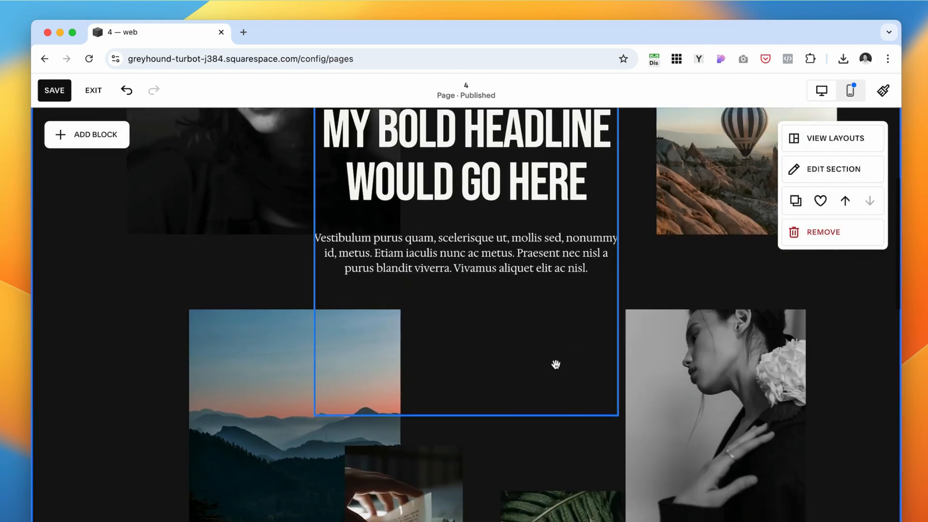
Select and widen the Learn More button beneath the fern image
{"action": "left_click", "coordinate": [86, 134]}
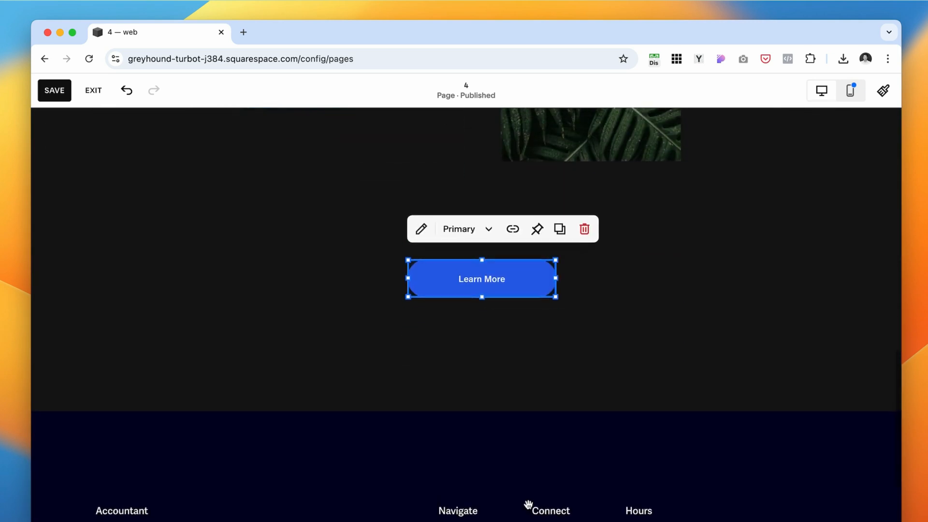
{"action": "scroll", "scroll_direction": "down", "scroll_amount": 3}
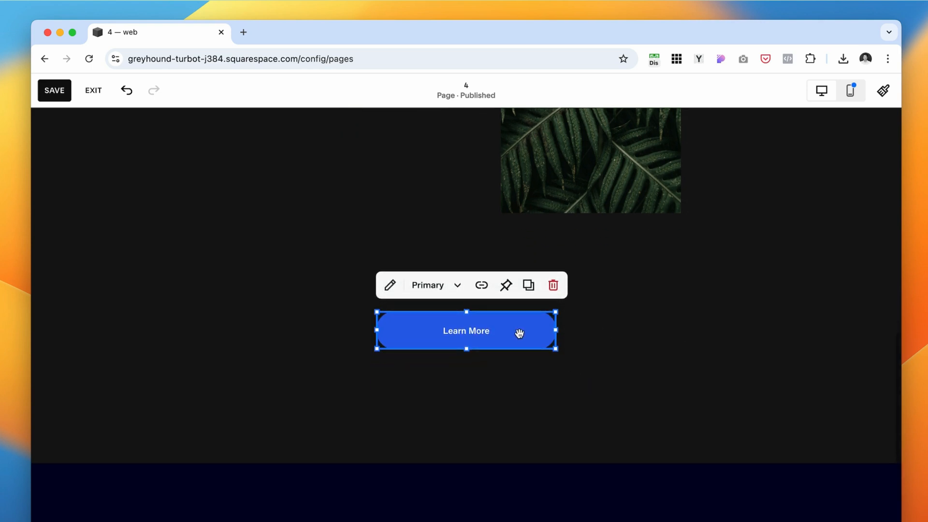
{"action": "mouse_move", "coordinate": [384, 449]}
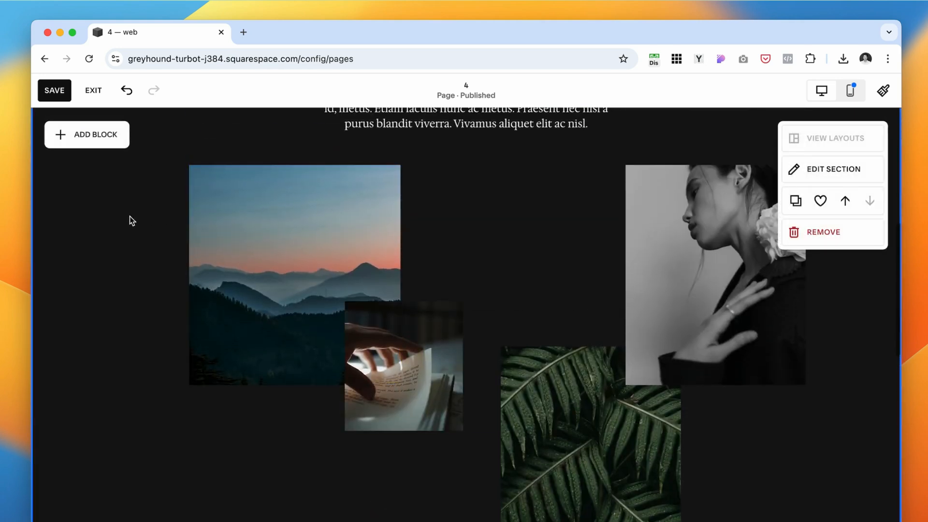
{"action": "scroll", "scroll_direction": "down", "scroll_amount": 3}
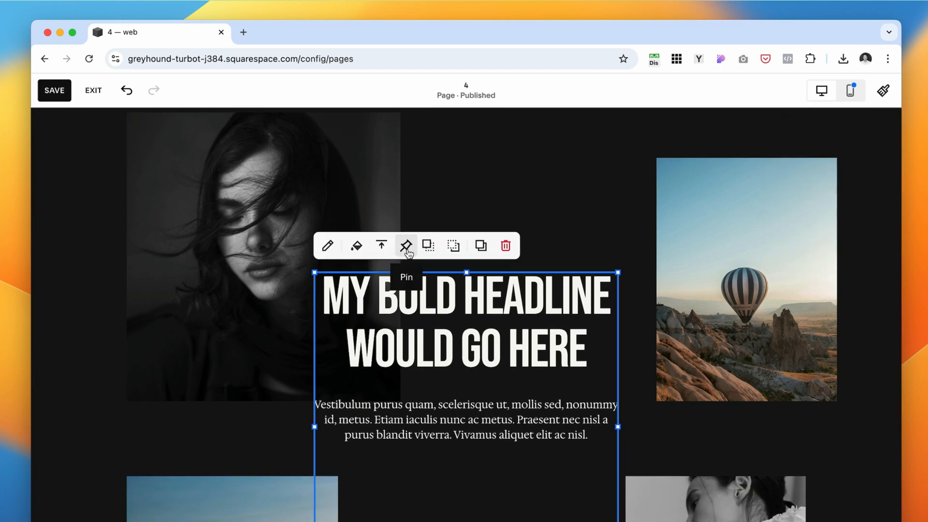
Pin the headline text to the top and adjust its pin offset
{"action": "left_click", "coordinate": [406, 245]}
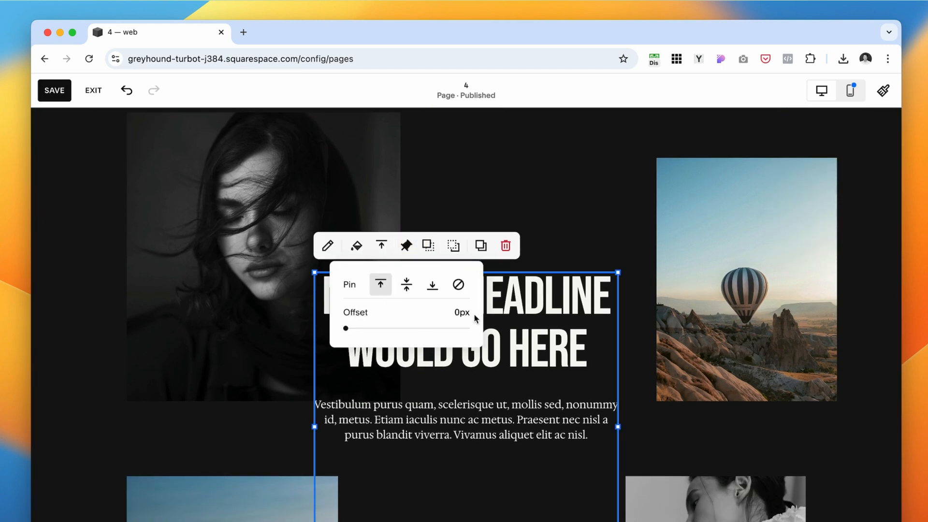
{"action": "left_click", "coordinate": [462, 312]}
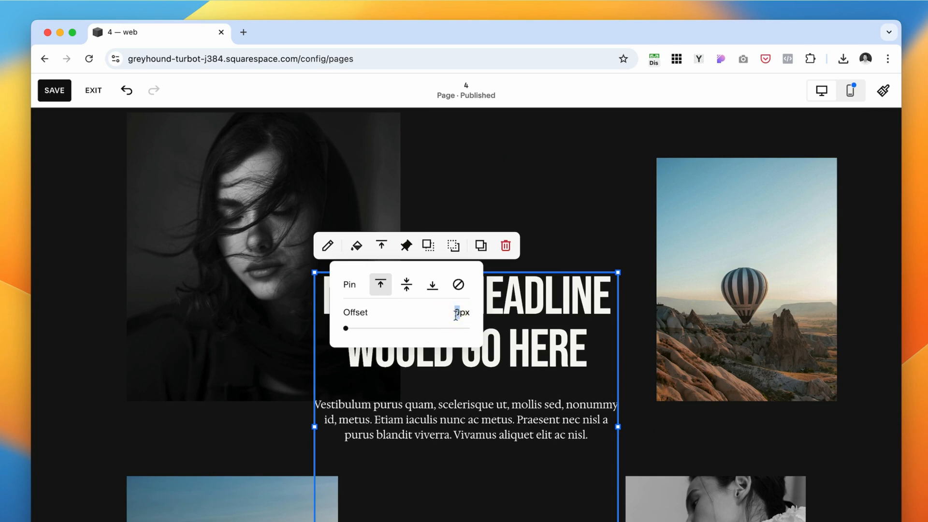
{"action": "left_click_drag", "start_coordinate": [345, 328], "coordinate": [393, 328]}
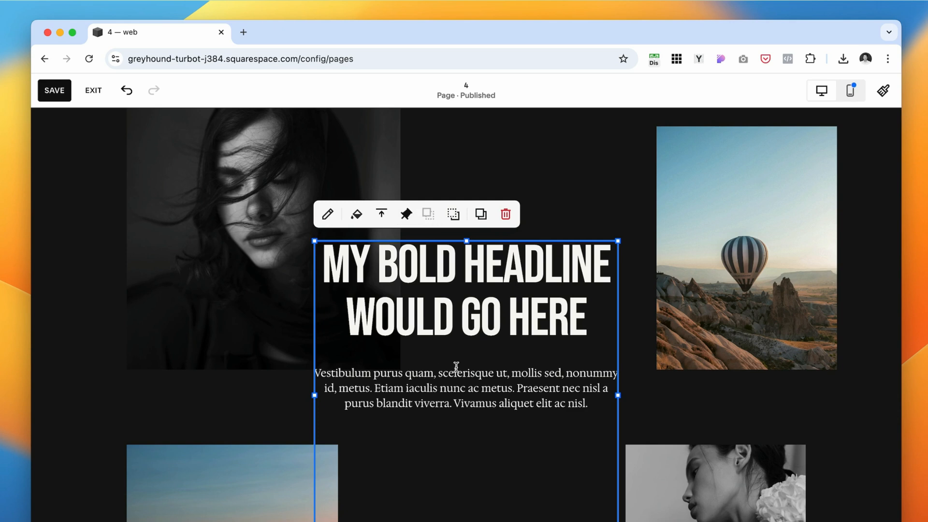
{"action": "mouse_move", "coordinate": [550, 251]}
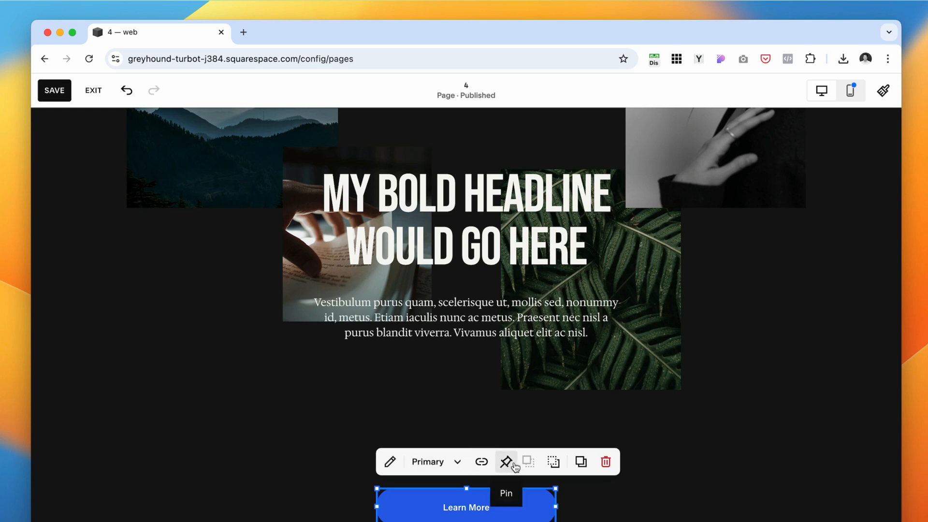
Pin the Learn More button as well so it stays fixed while scrolling
{"action": "left_click", "coordinate": [505, 462]}
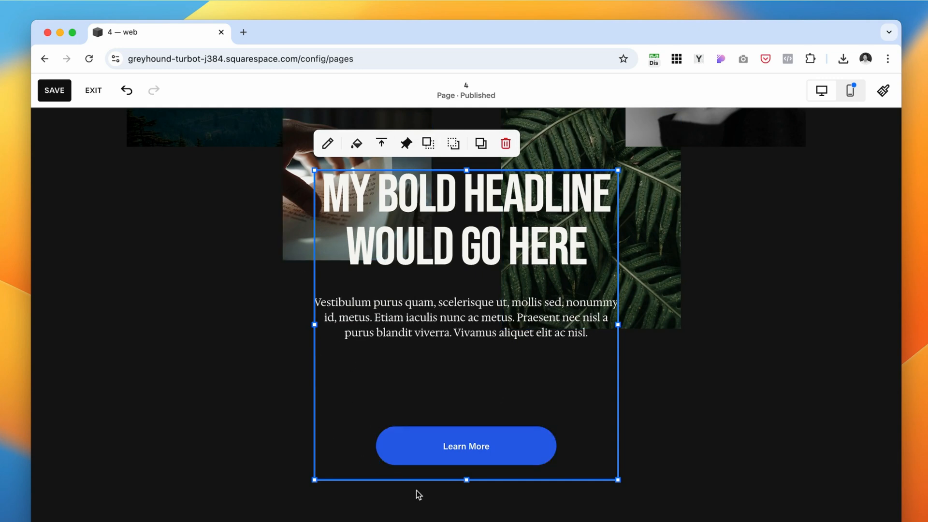
{"action": "mouse_move", "coordinate": [478, 496]}
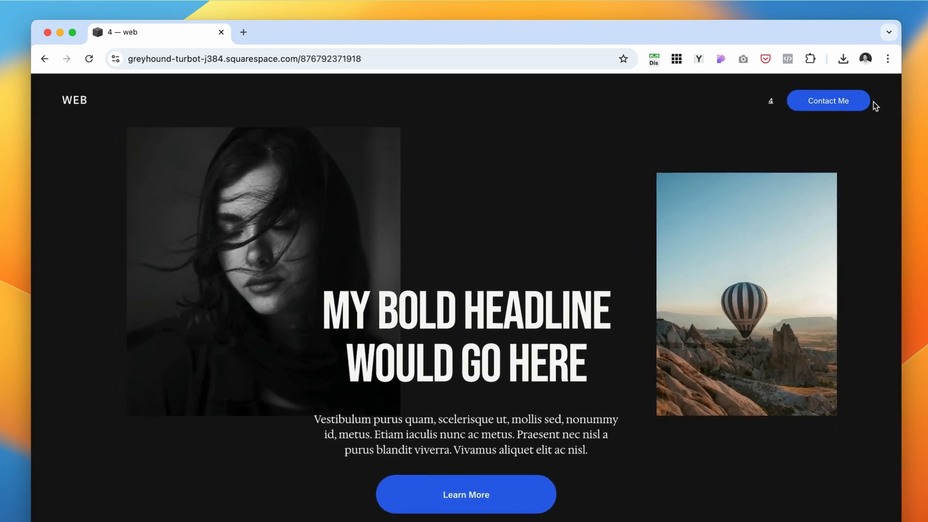
Scroll through the published page to check the headline stays pinned over the photos
{"action": "scroll", "scroll_direction": "down", "scroll_amount": 3}
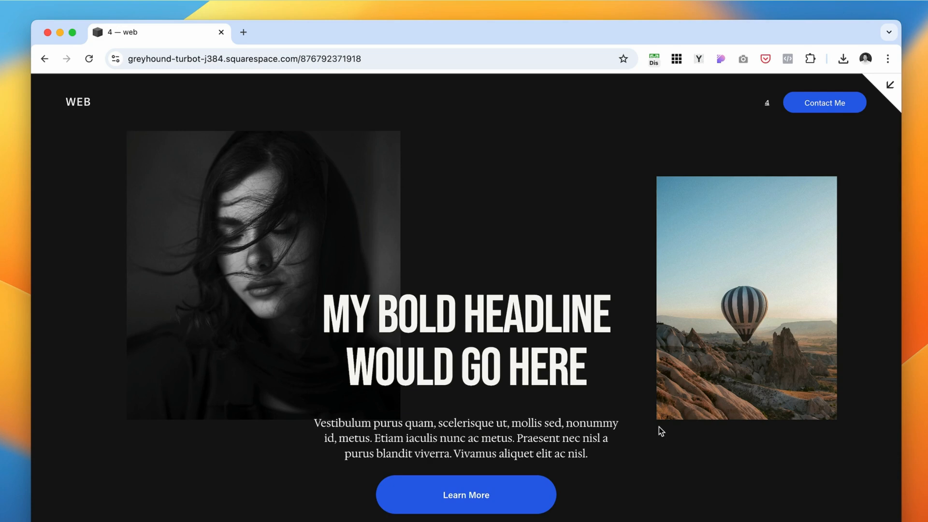
{"action": "scroll", "scroll_direction": "down", "scroll_amount": 3}
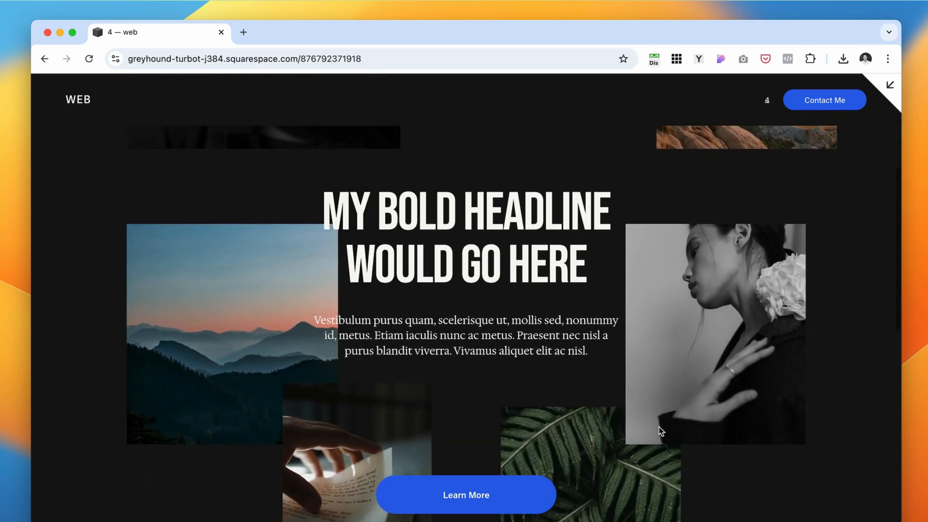
{"action": "scroll", "scroll_direction": "down", "scroll_amount": 3}
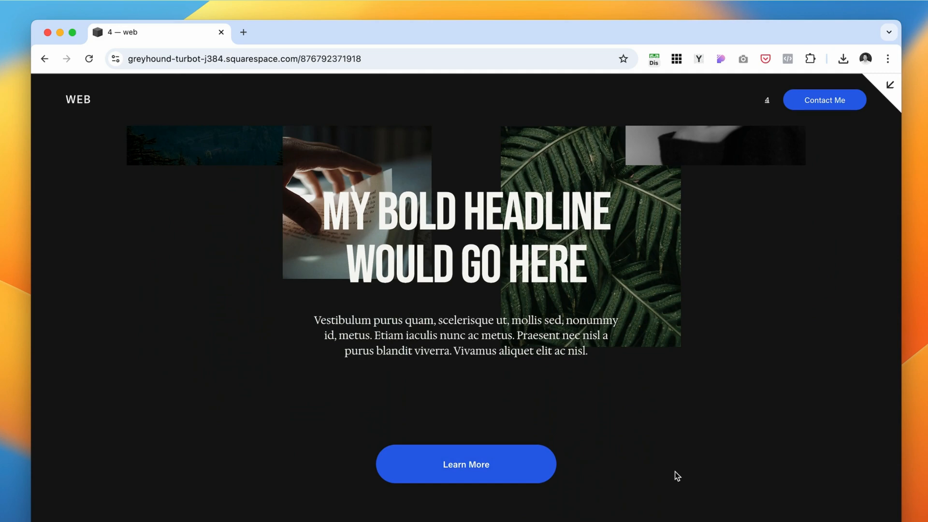
{"action": "scroll", "scroll_direction": "down", "scroll_amount": 3}
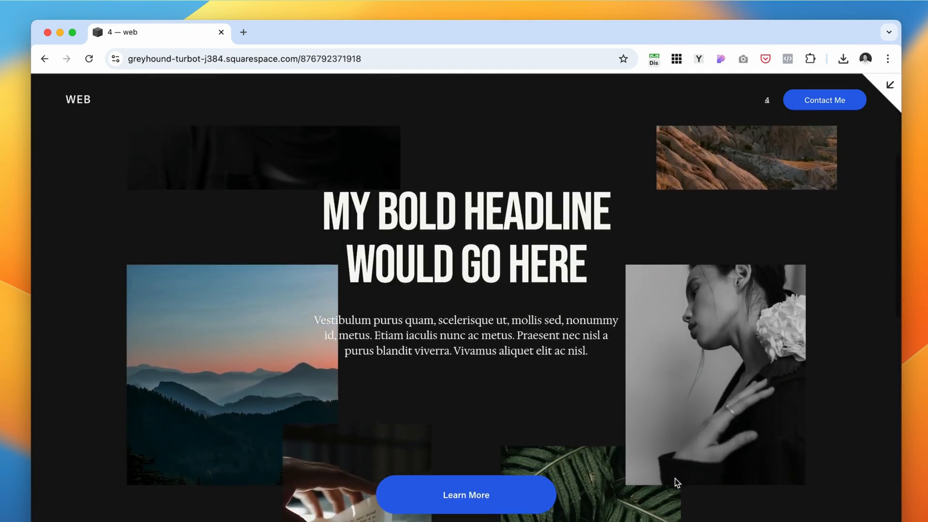
{"action": "scroll", "scroll_direction": "down", "scroll_amount": 3}
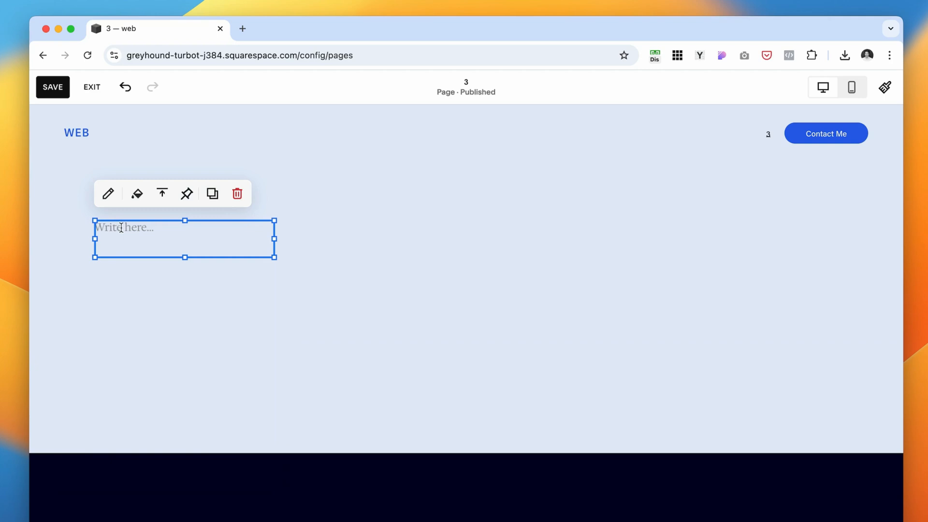
Write KIND WORDS as the heading in the new text block and vertically align it
{"action": "left_click", "coordinate": [851, 87]}
{"action": "type", "text": "K"}
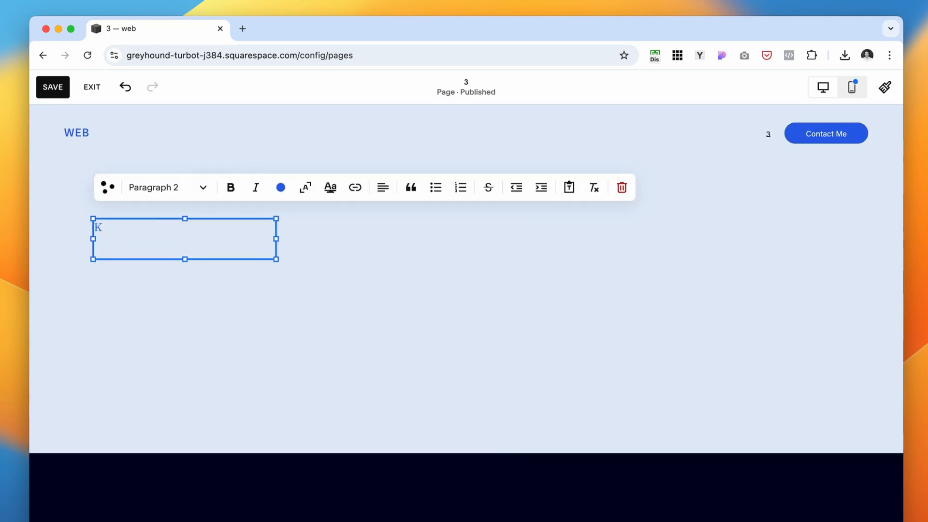
{"action": "type", "text": "IND WORDS"}
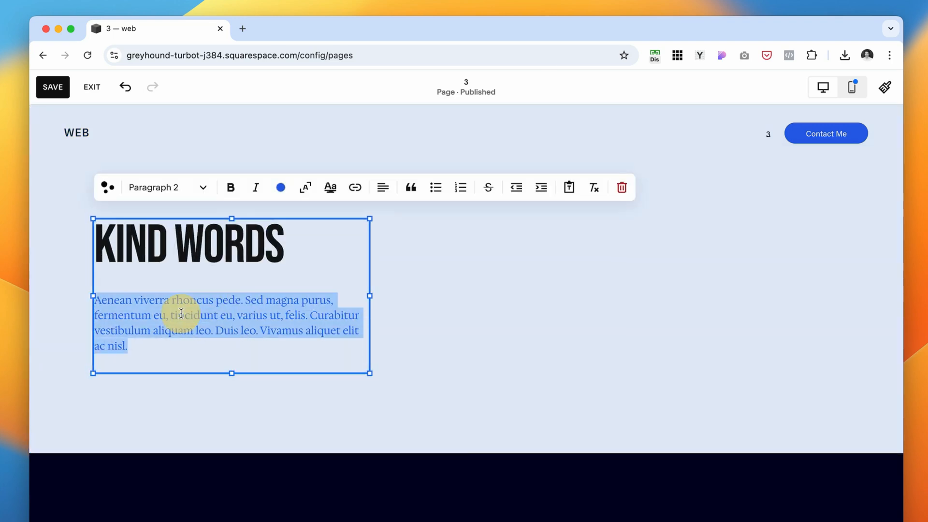
{"action": "left_click", "coordinate": [280, 186]}
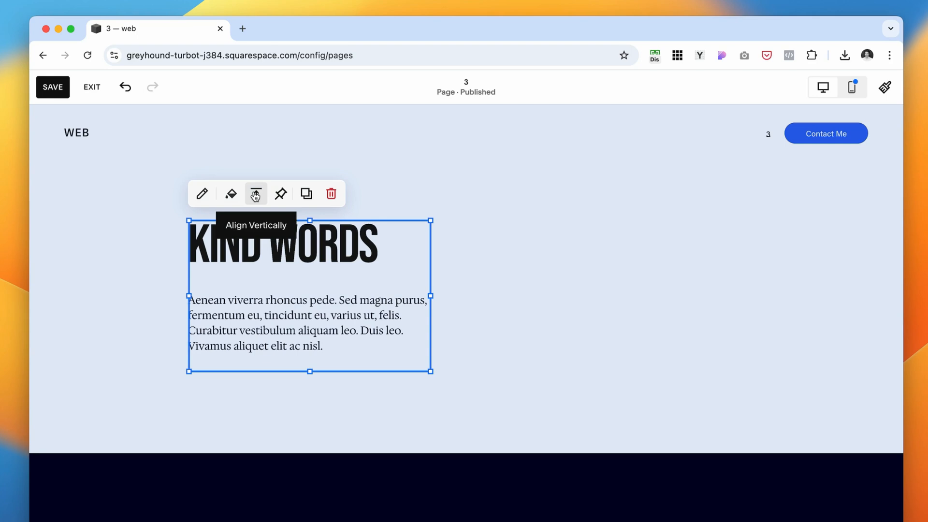
{"action": "left_click", "coordinate": [59, 185]}
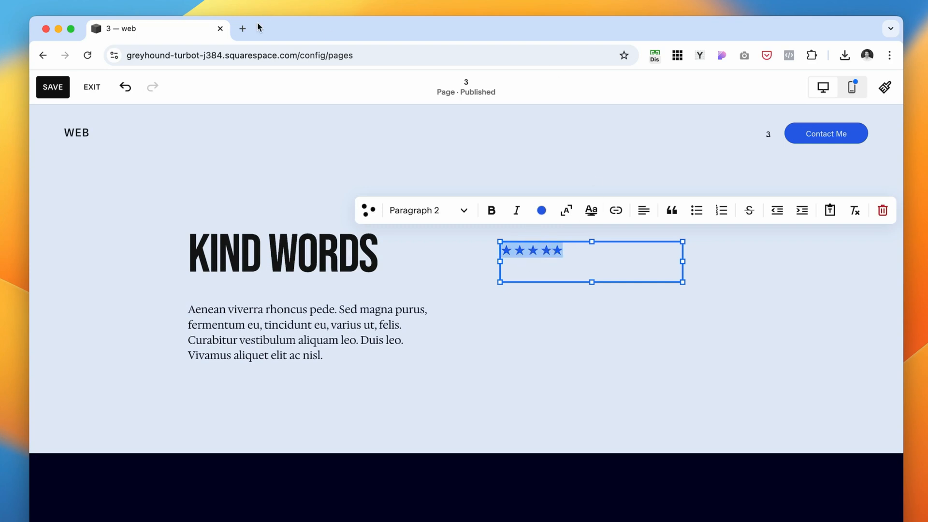
{"action": "mouse_move", "coordinate": [241, 28]}
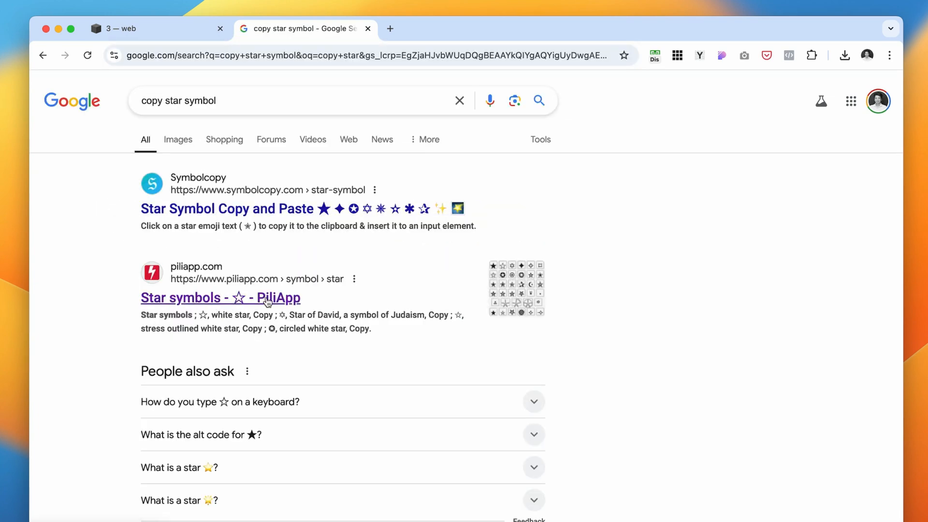
Copy the black star symbol from the PiliApp star symbols page
{"action": "left_click", "coordinate": [220, 298]}
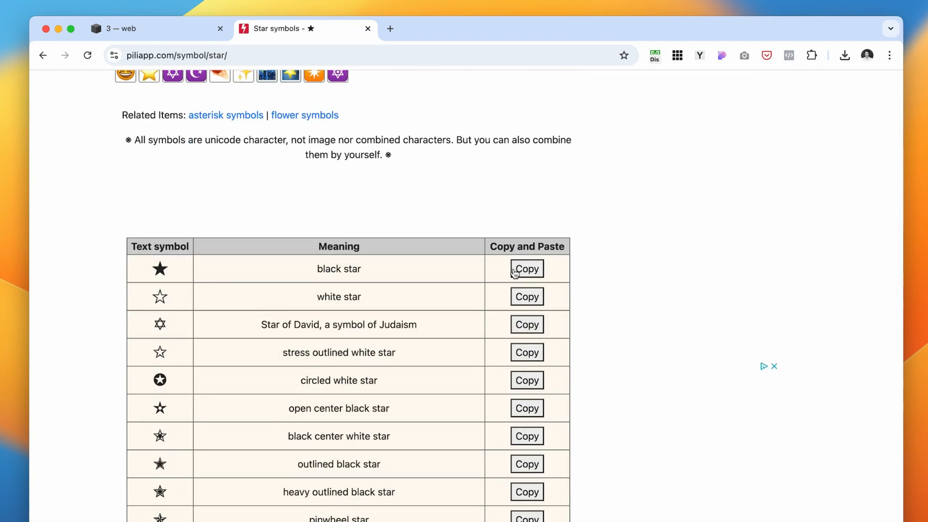
{"action": "left_click", "coordinate": [156, 28]}
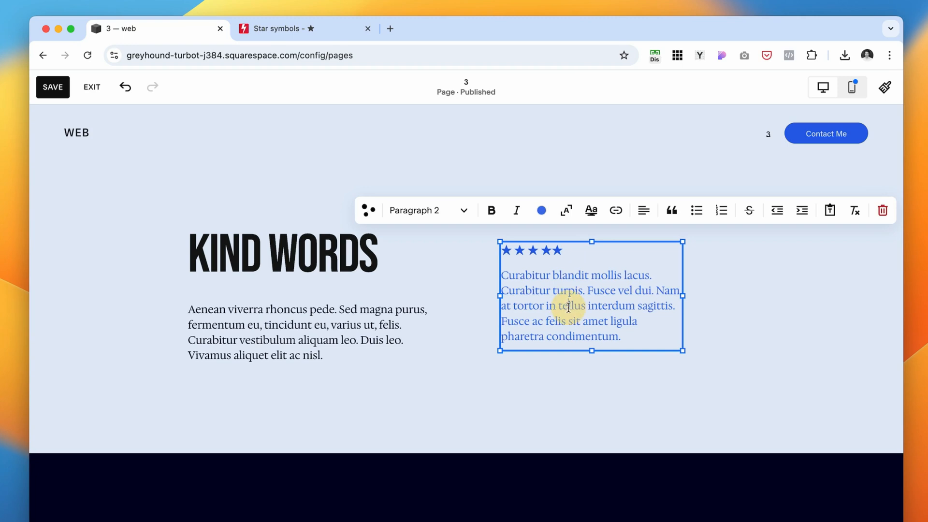
Apply the Paragraph 1 style to the testimonial quote text
{"action": "left_click", "coordinate": [428, 210]}
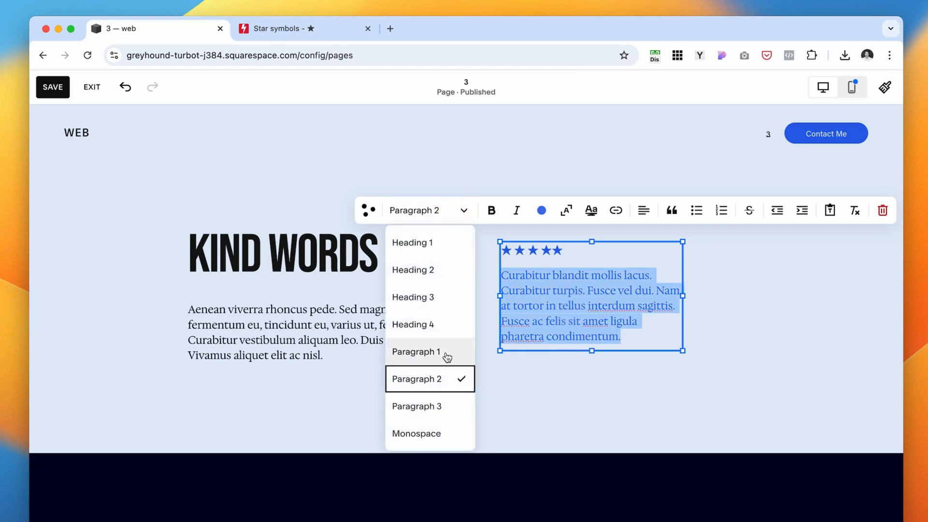
{"action": "left_click", "coordinate": [416, 352]}
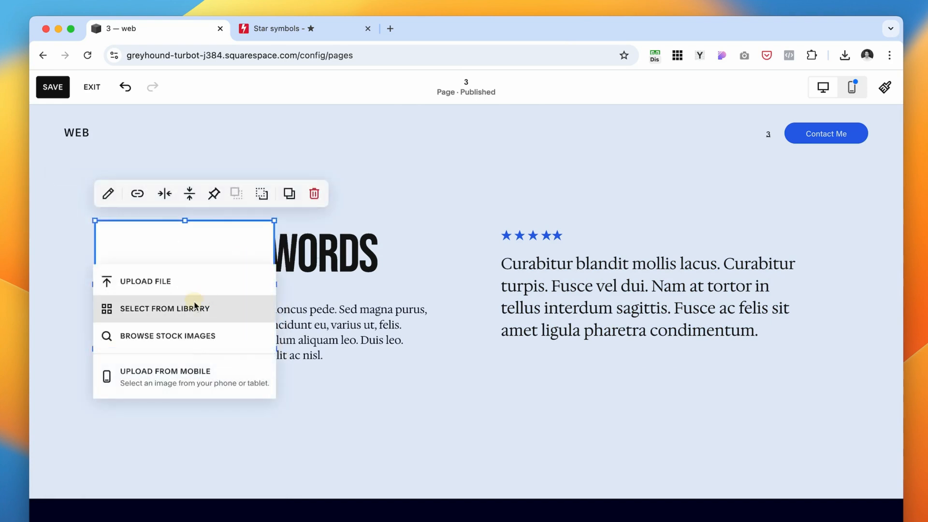
Insert a library photo as the avatar and give it a circular shape
{"action": "left_click", "coordinate": [165, 309]}
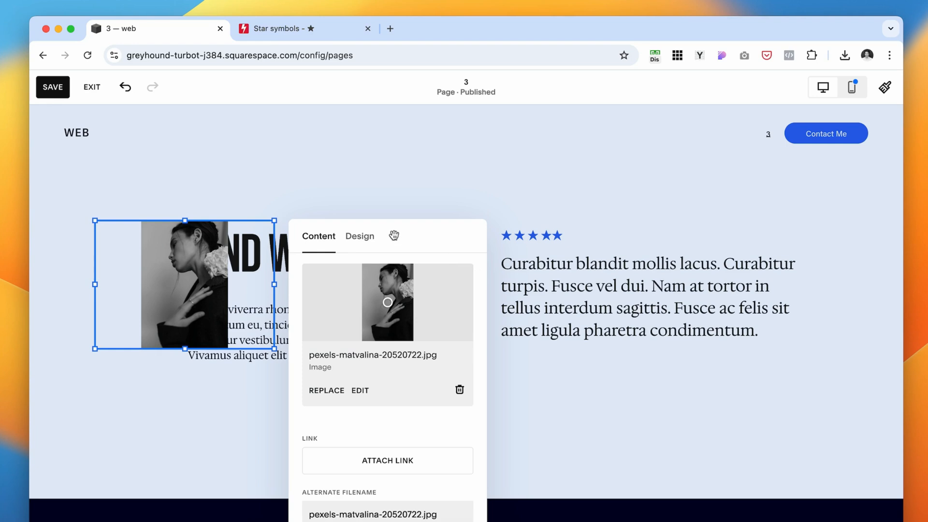
{"action": "left_click", "coordinate": [359, 236]}
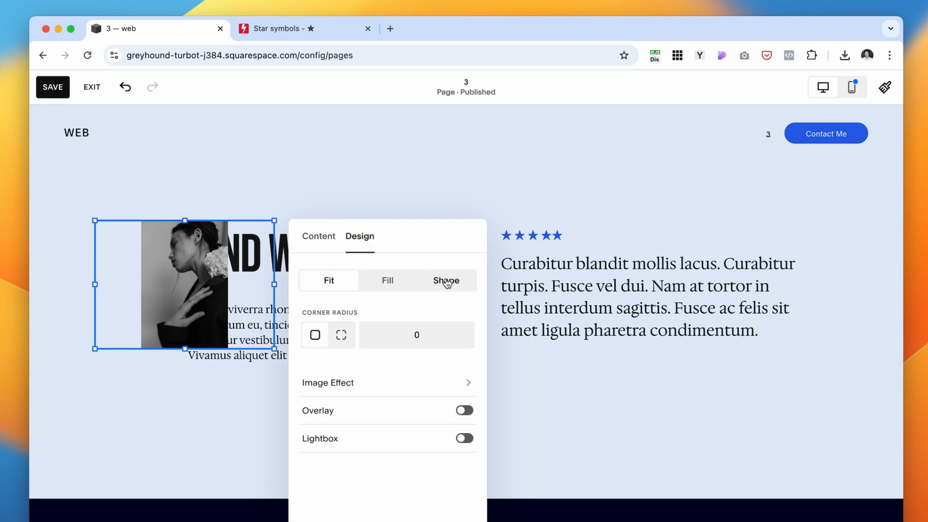
{"action": "left_click", "coordinate": [445, 281]}
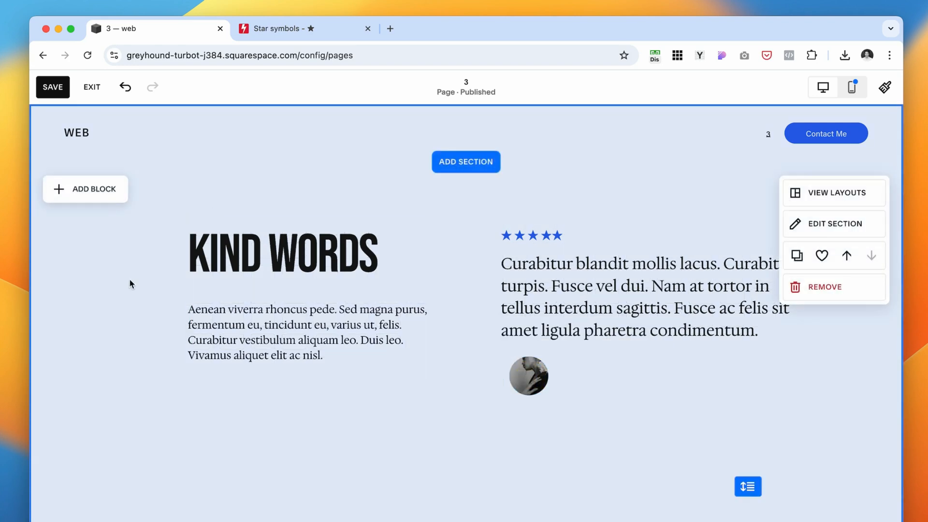
Add a text block for the reviewer's name and a line block beneath it
{"action": "left_click", "coordinate": [85, 189]}
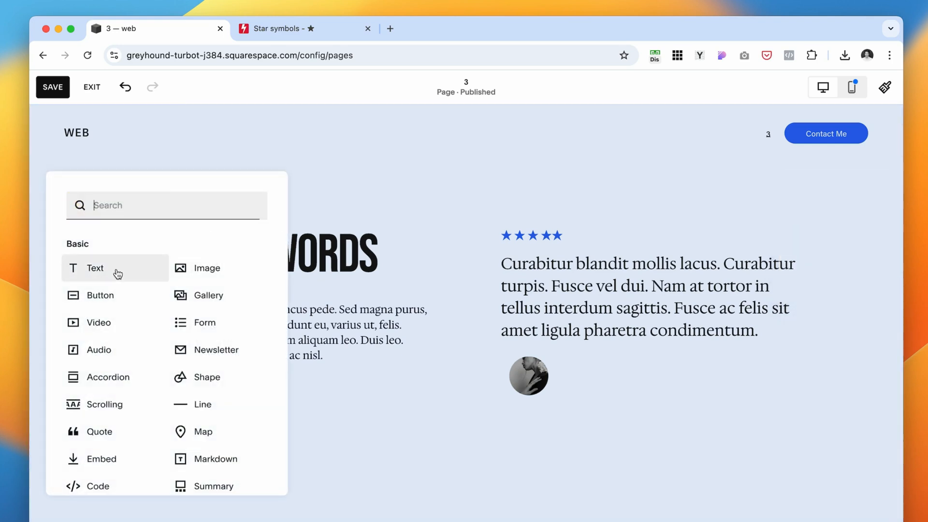
{"action": "left_click", "coordinate": [604, 364]}
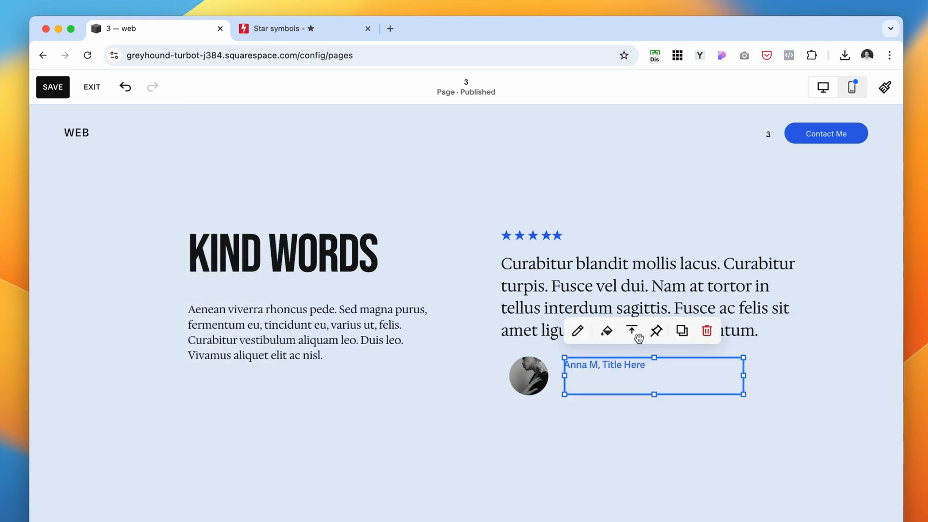
{"action": "left_click", "coordinate": [631, 330]}
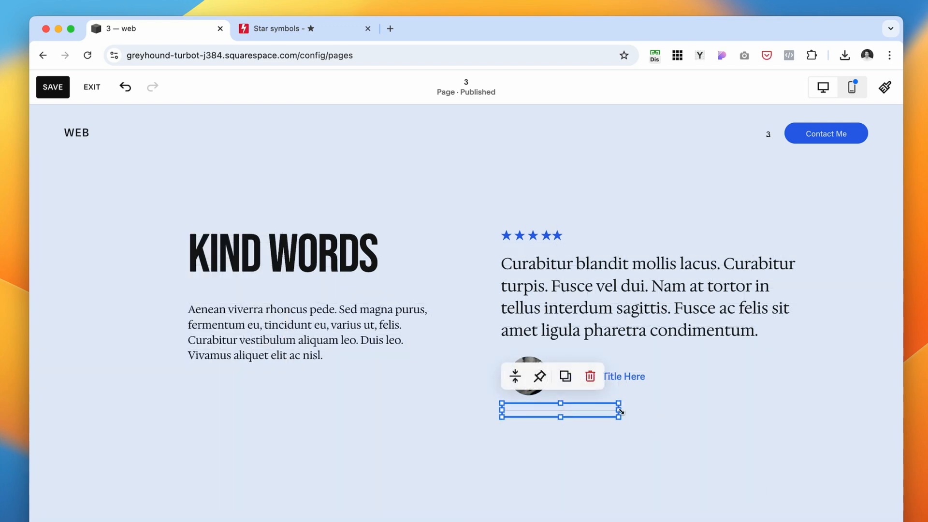
{"action": "left_click", "coordinate": [529, 376]}
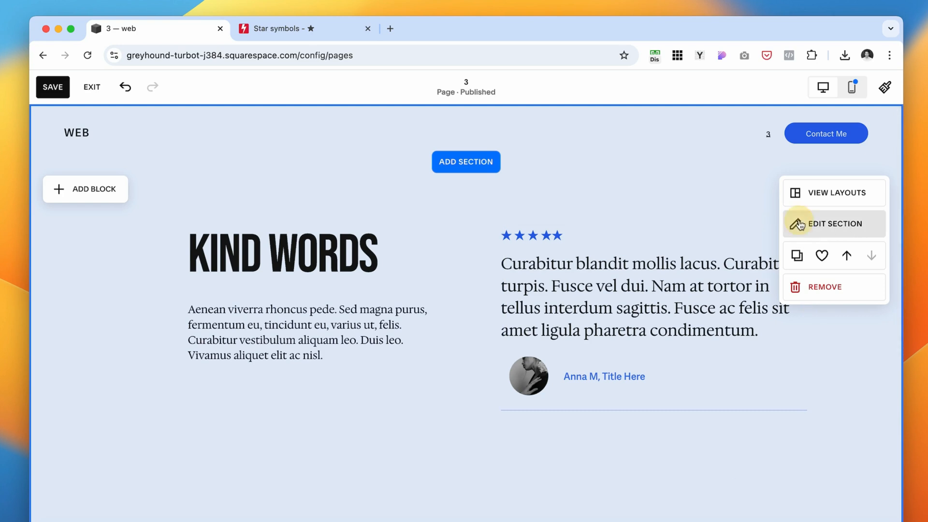
Tighten the vertical grid gap in the testimonials section settings
{"action": "left_click", "coordinate": [834, 223]}
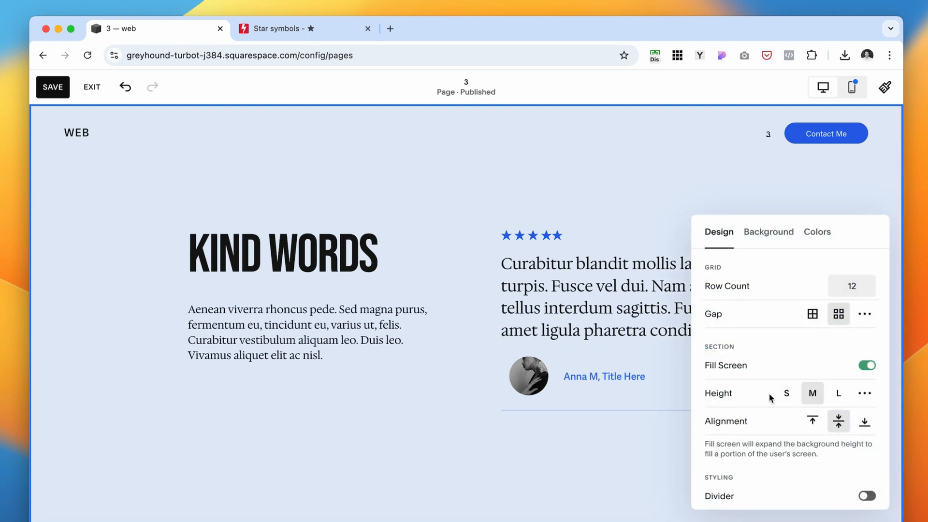
{"action": "left_click", "coordinate": [864, 313]}
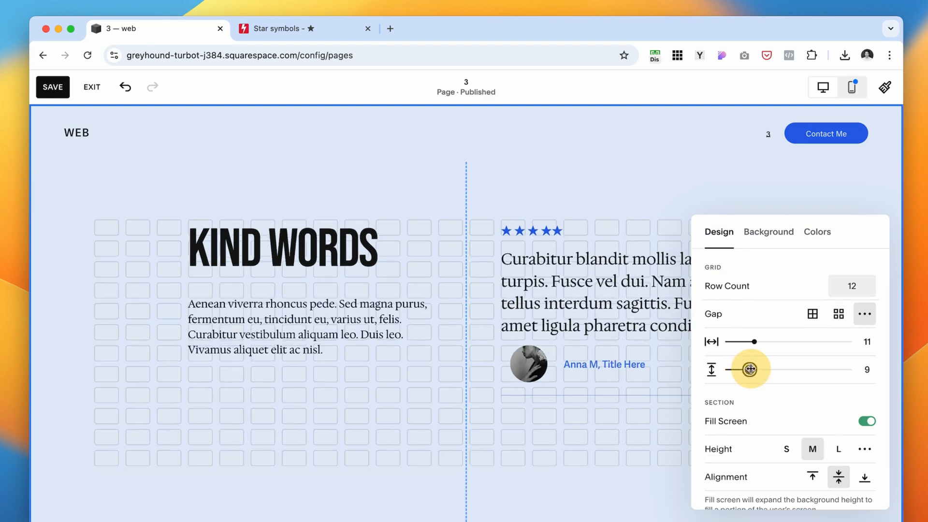
{"action": "left_click_drag", "start_coordinate": [750, 369], "coordinate": [746, 370]}
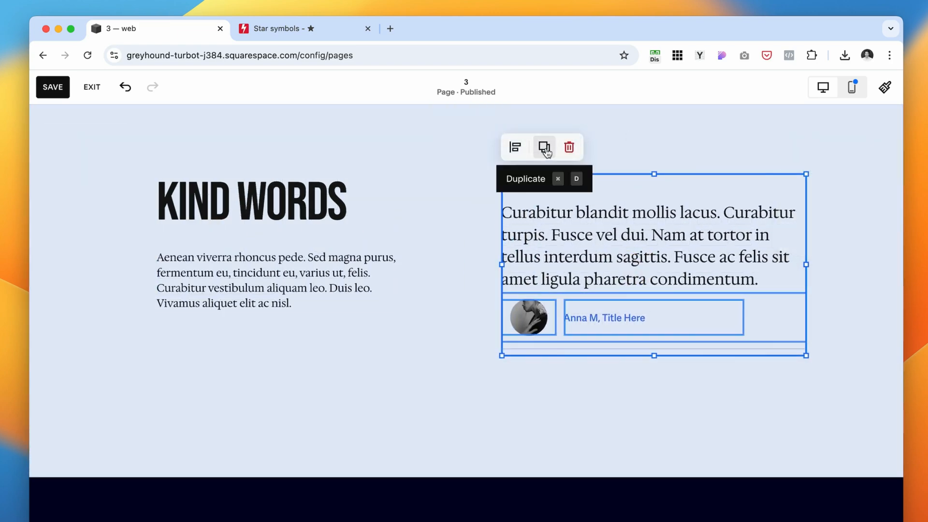
{"action": "left_click", "coordinate": [544, 147]}
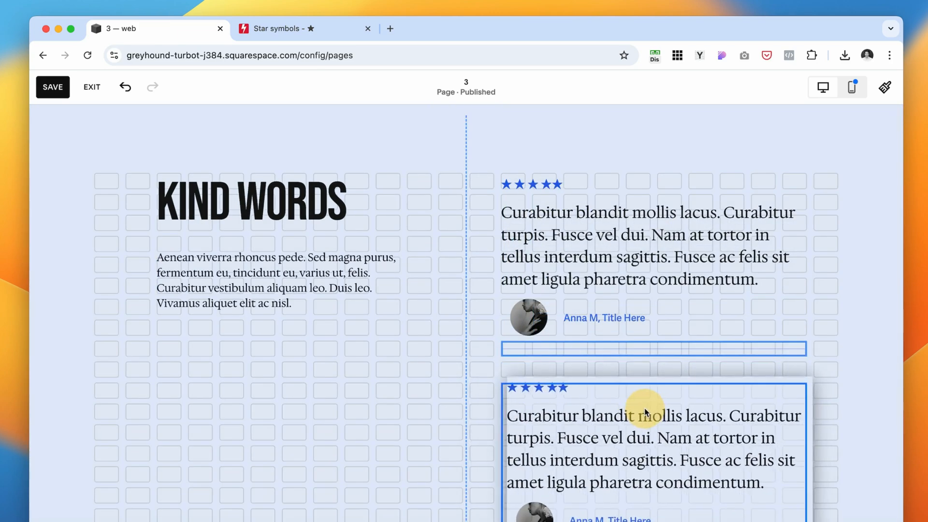
{"action": "scroll", "scroll_direction": "down", "scroll_amount": 3}
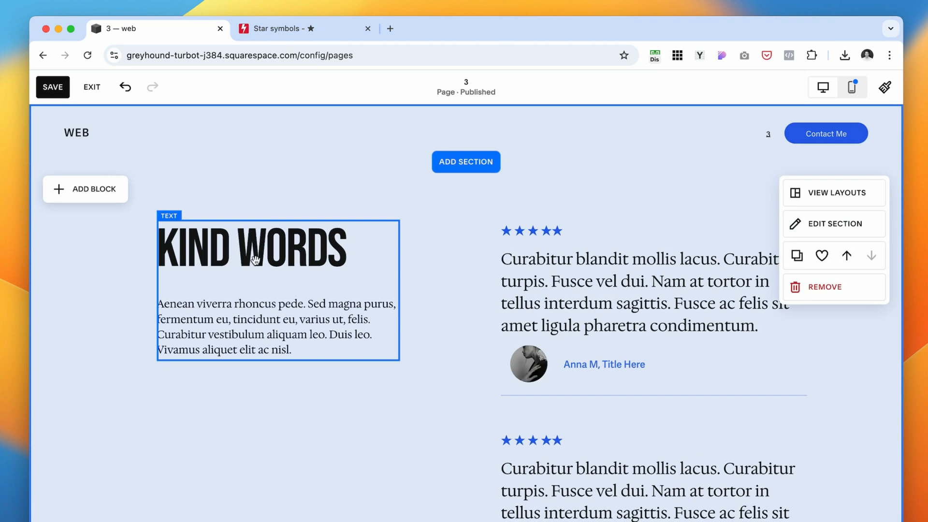
{"action": "mouse_move", "coordinate": [199, 270]}
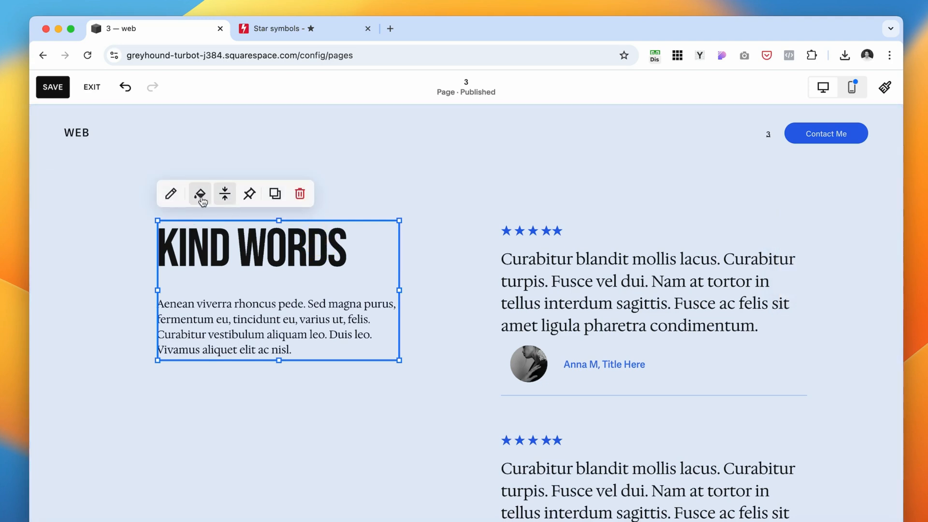
{"action": "mouse_move", "coordinate": [249, 193]}
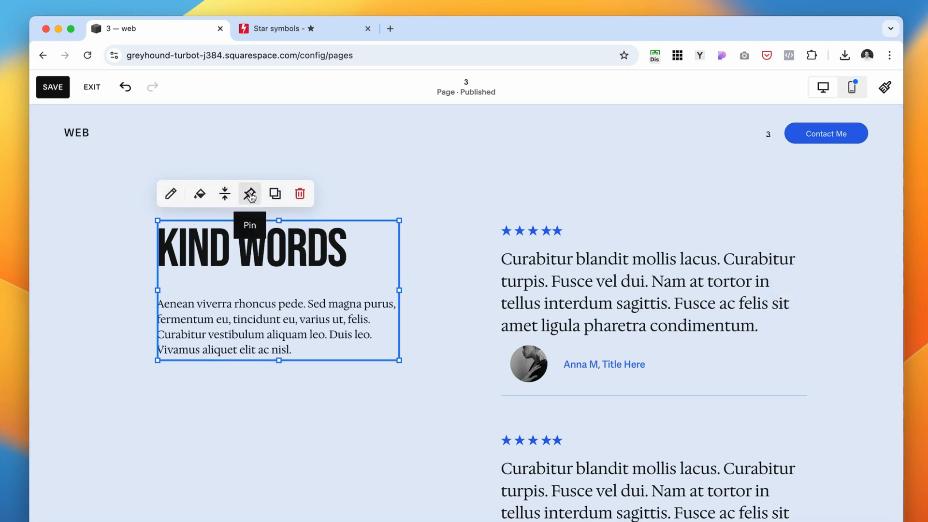
{"action": "left_click", "coordinate": [249, 193]}
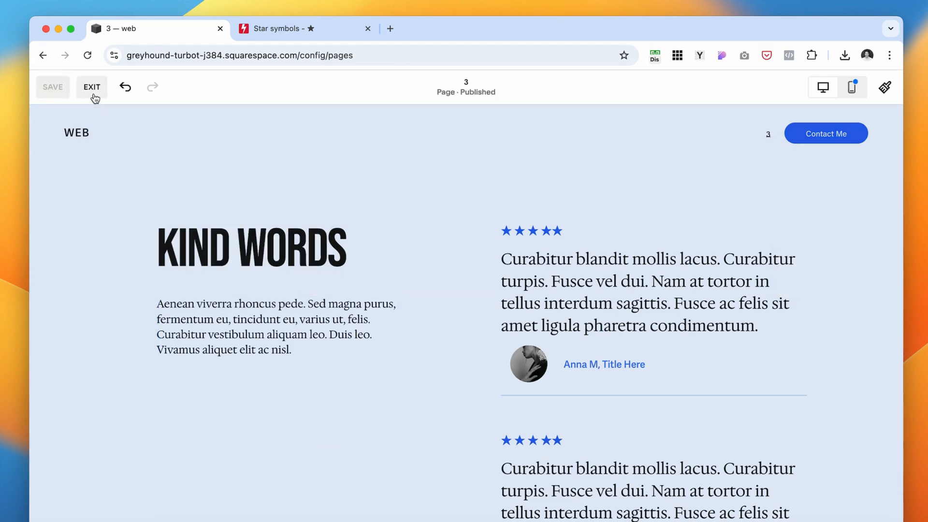
Exit editing and scroll the full-screen preview with KIND WORDS staying fixed
{"action": "left_click", "coordinate": [91, 87]}
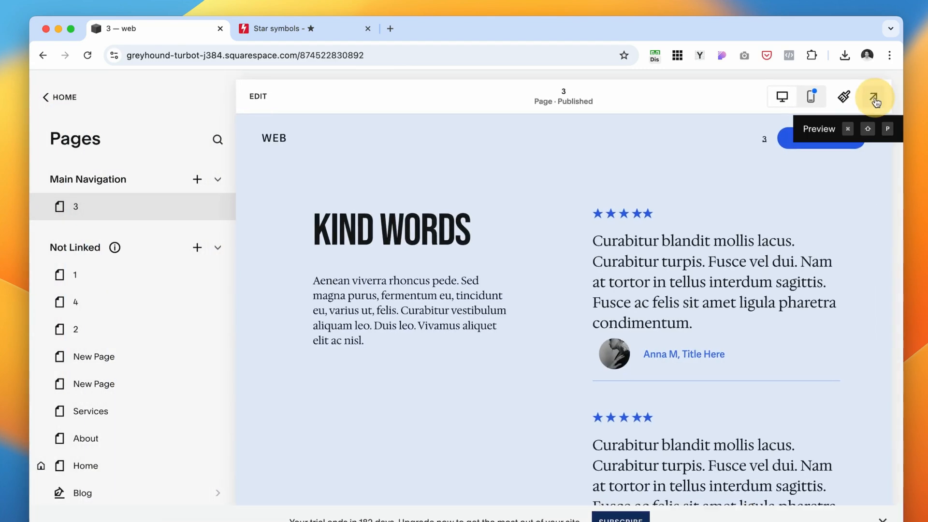
{"action": "left_click", "coordinate": [875, 97]}
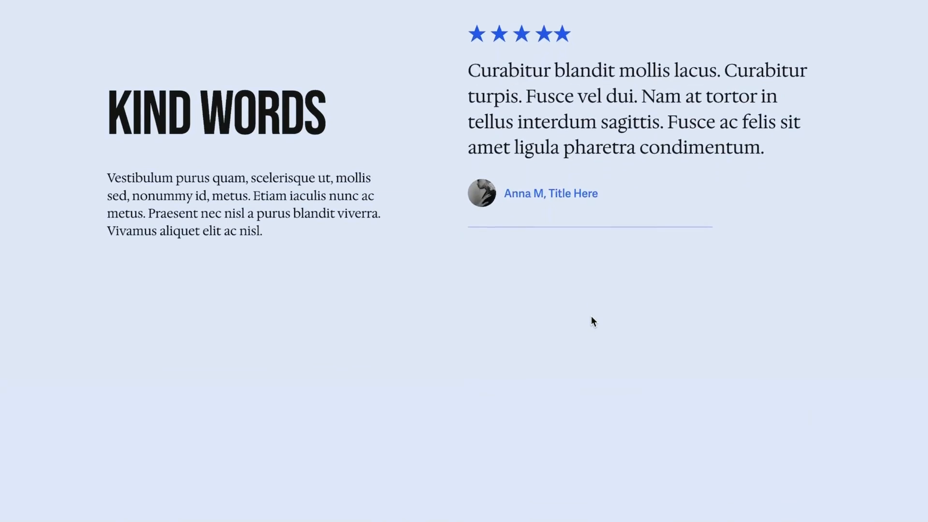
{"action": "scroll", "scroll_direction": "down", "scroll_amount": 3}
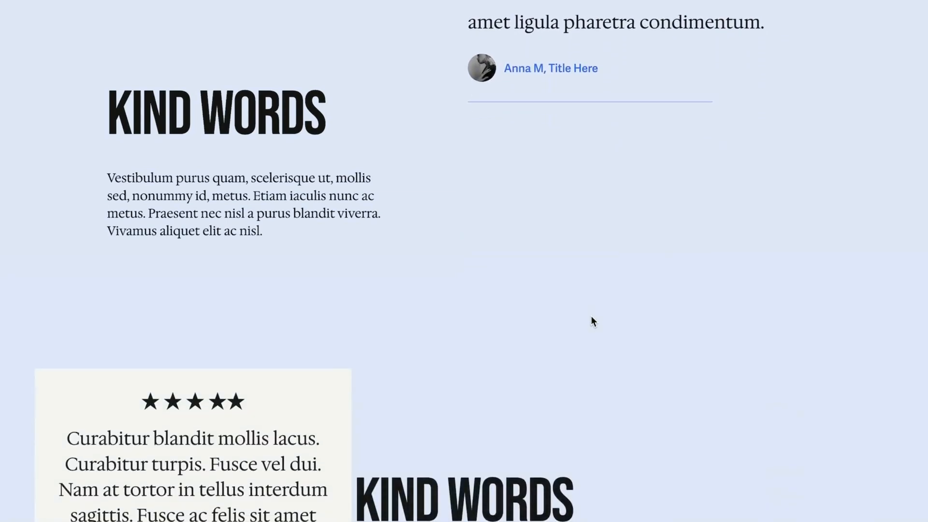